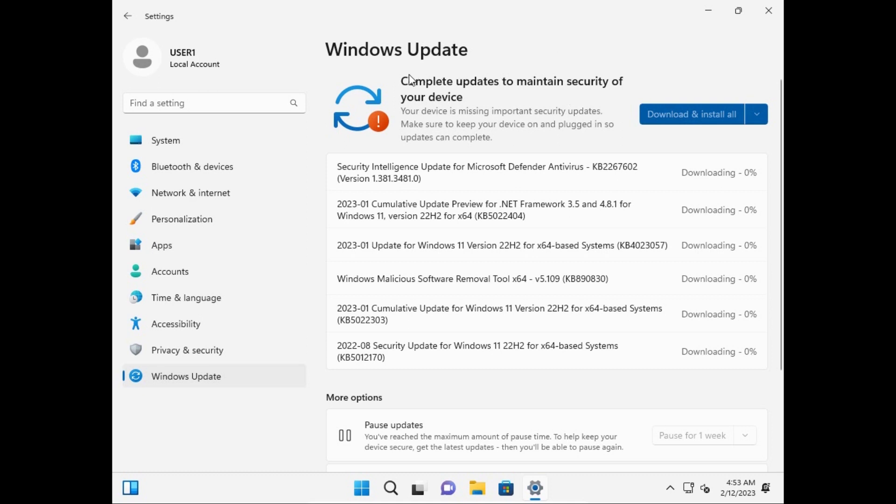
{"action": "mouse_move", "coordinate": [556, 104]}
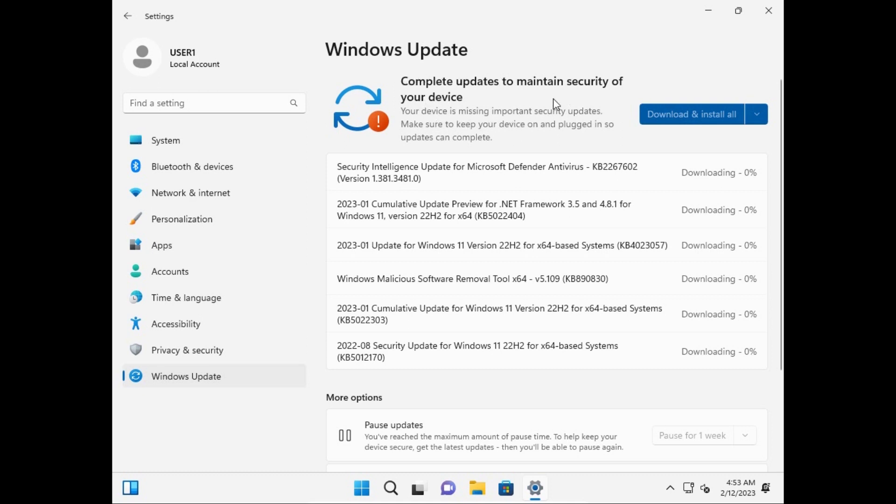
{"action": "mouse_move", "coordinate": [417, 93]}
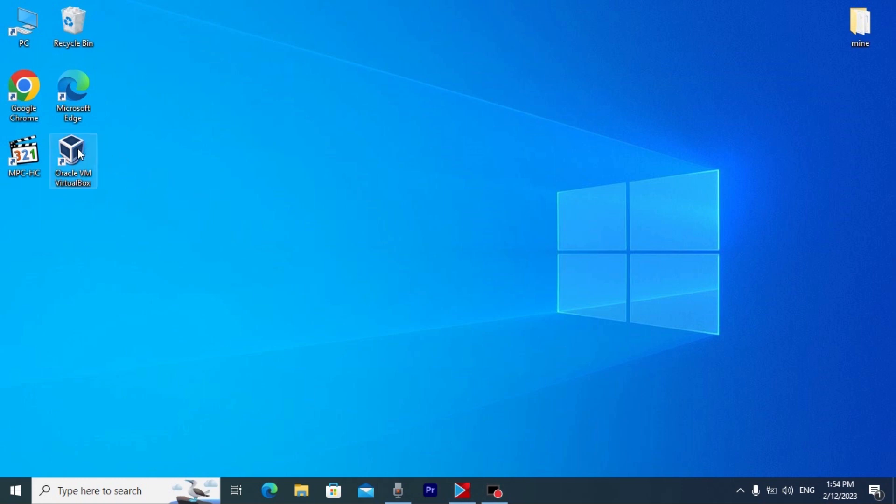
{"action": "mouse_move", "coordinate": [71, 183]}
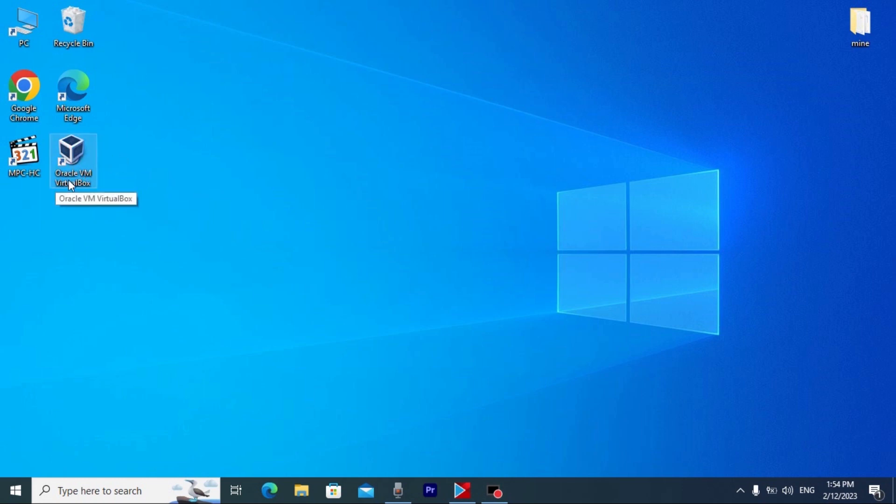
{"action": "mouse_move", "coordinate": [121, 162]}
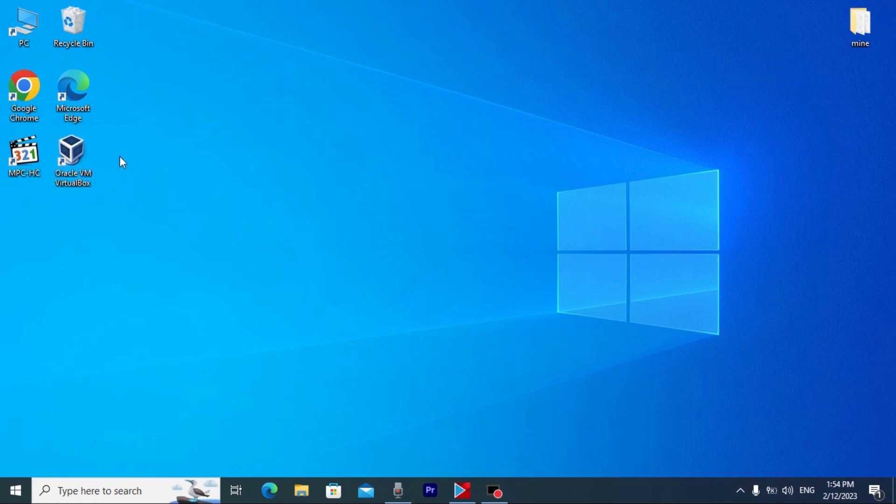
{"action": "mouse_move", "coordinate": [131, 145]}
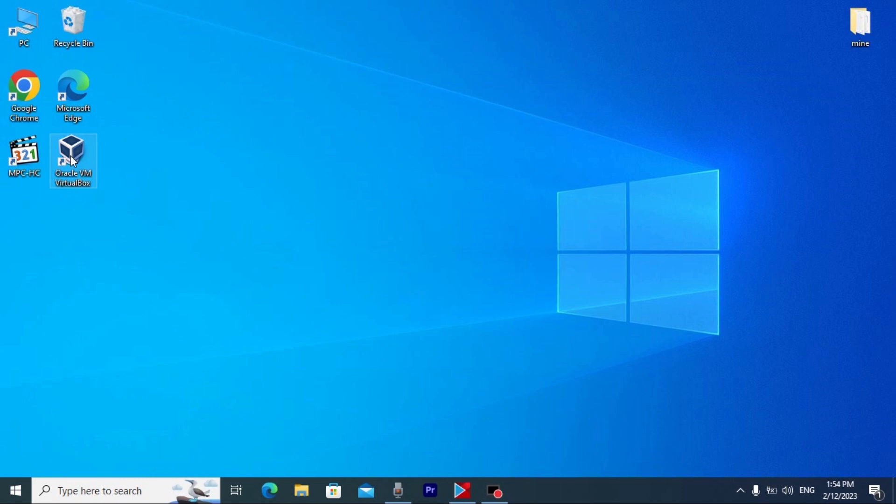
{"action": "mouse_move", "coordinate": [25, 91]}
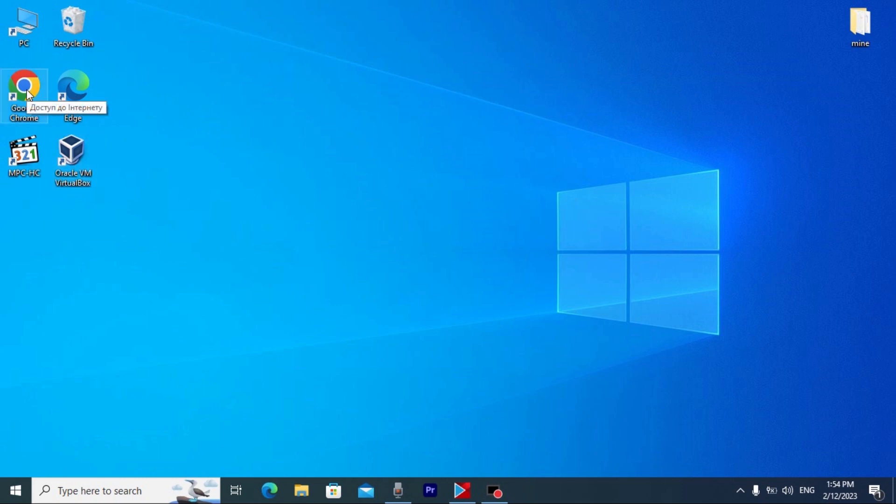
Step: Launch Chrome, search 'virtualbox' and reach the virtualbox.org Downloads page for Windows hosts
{"action": "double_click", "coordinate": [25, 88]}
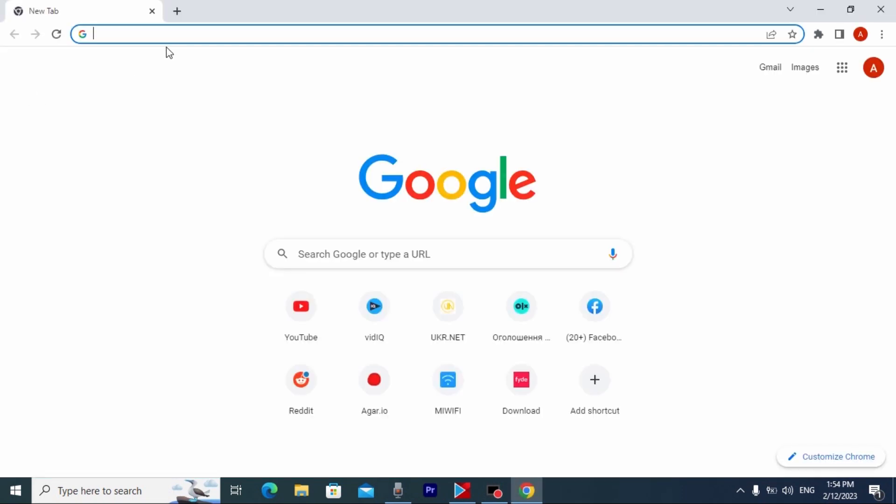
{"action": "mouse_move", "coordinate": [185, 30]}
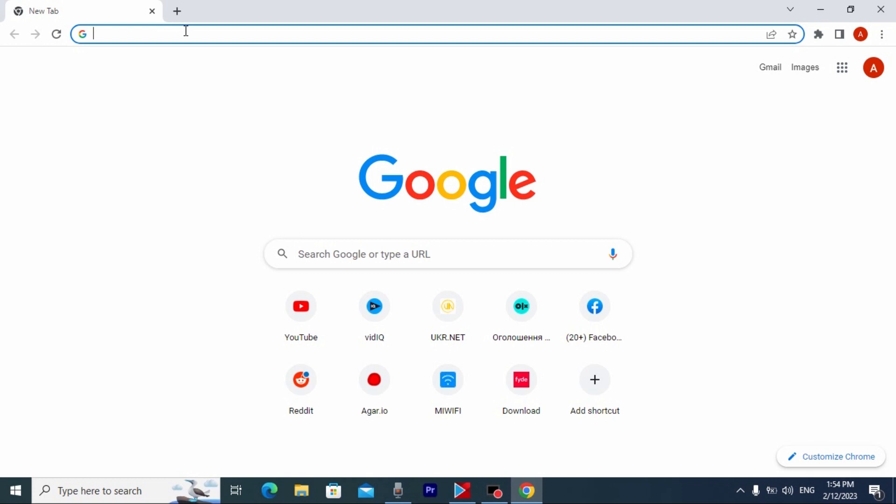
{"action": "type", "text": "virtualbox"}
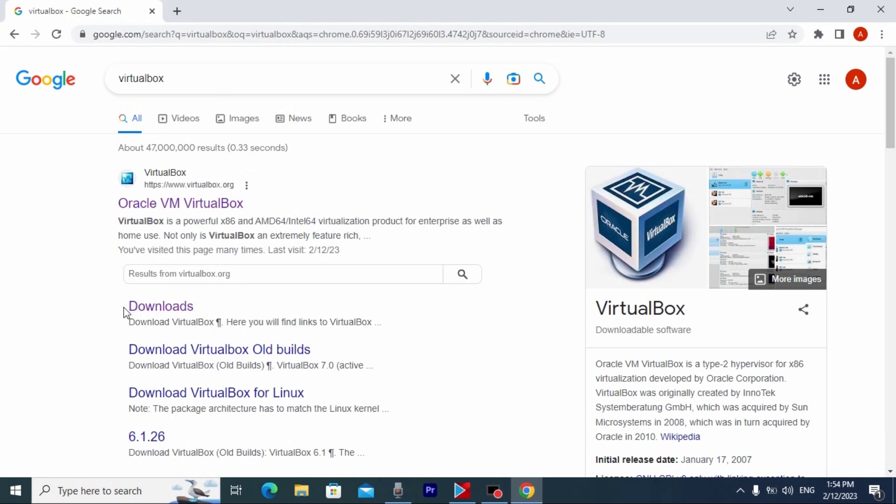
{"action": "left_click", "coordinate": [160, 306]}
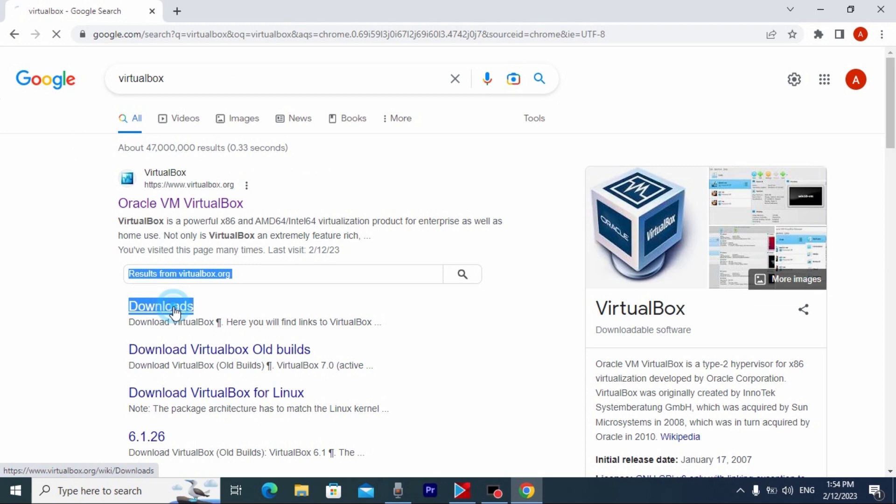
{"action": "left_click", "coordinate": [160, 306]}
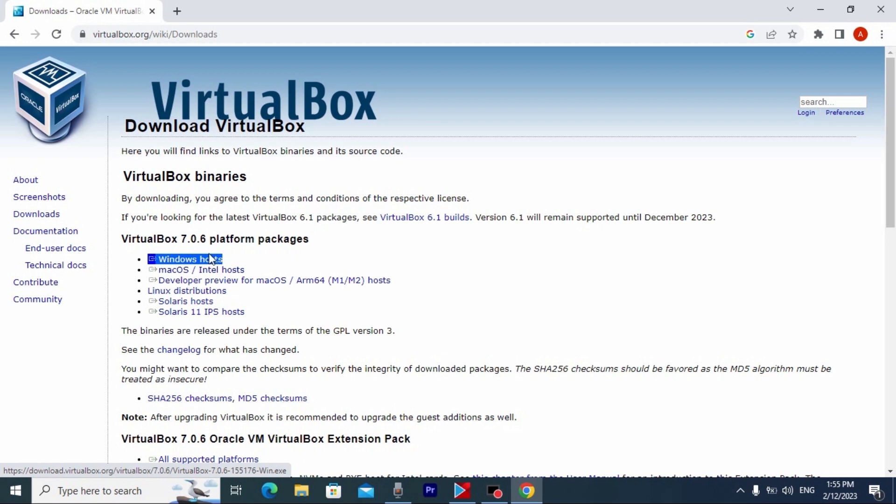
{"action": "mouse_move", "coordinate": [205, 266]}
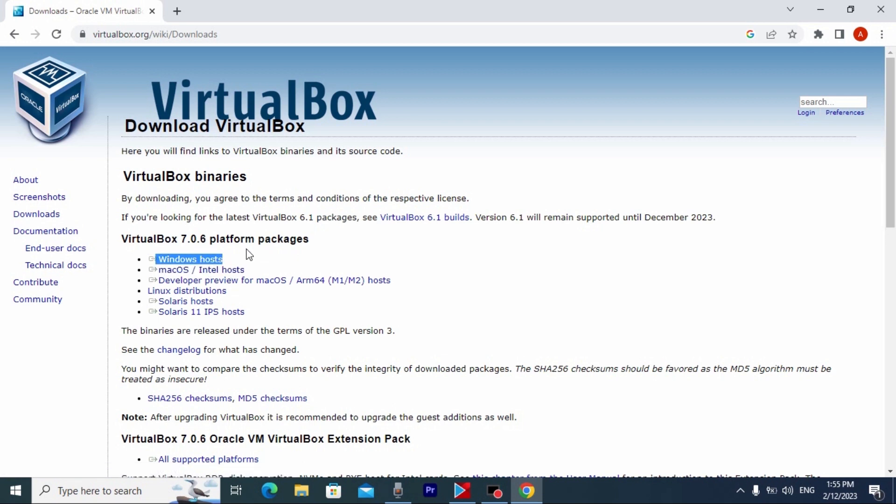
{"action": "mouse_move", "coordinate": [229, 131]}
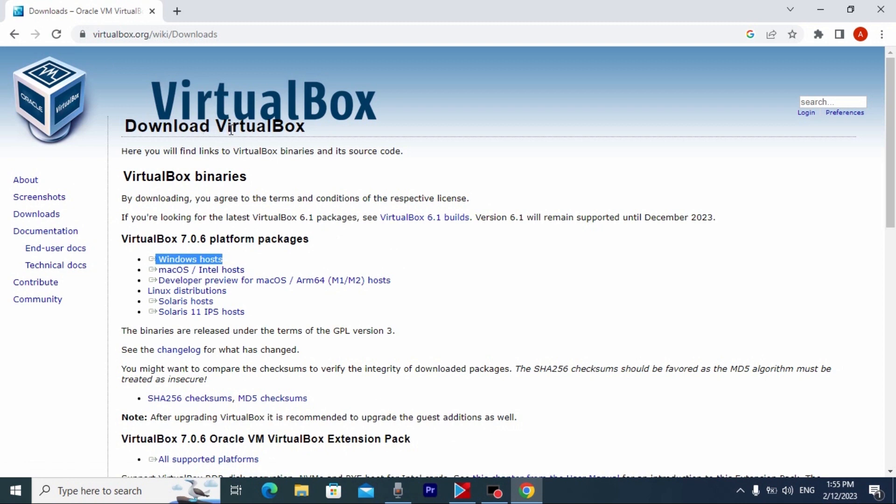
{"action": "mouse_move", "coordinate": [175, 23]}
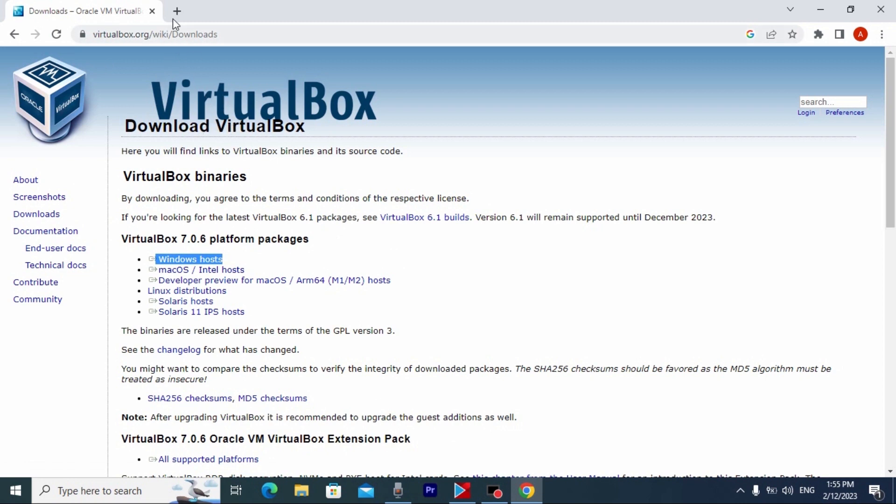
Step: In a new tab, search Google for 'tiny11 download' after 'tiny 11 system requirements'
{"action": "left_click", "coordinate": [176, 11]}
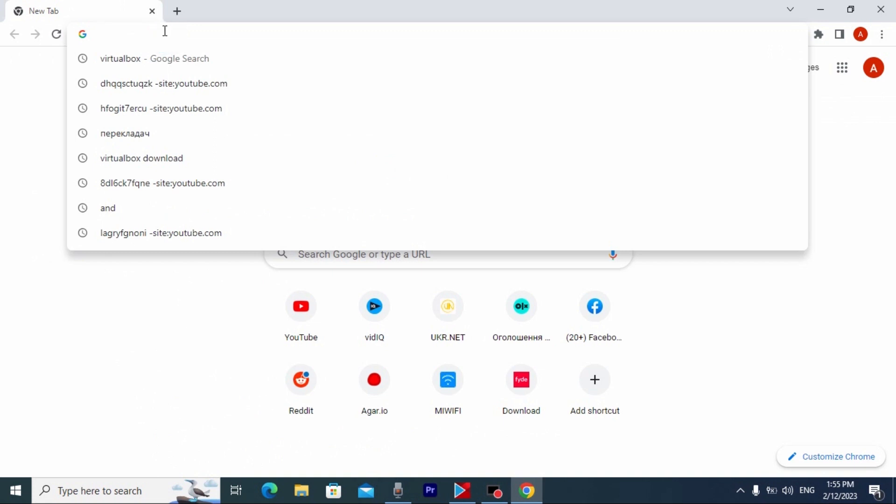
{"action": "type", "text": "tiny 11 system requirements"}
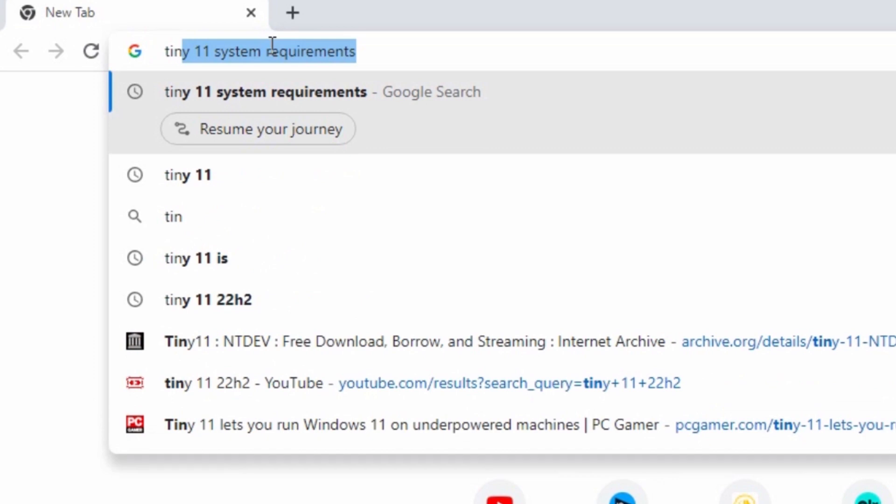
{"action": "type", "text": "tiny11"}
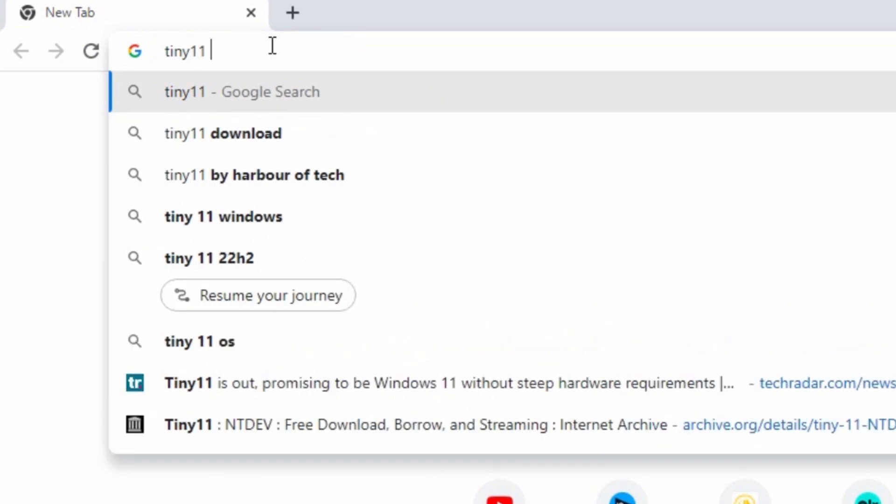
{"action": "type", "text": "download"}
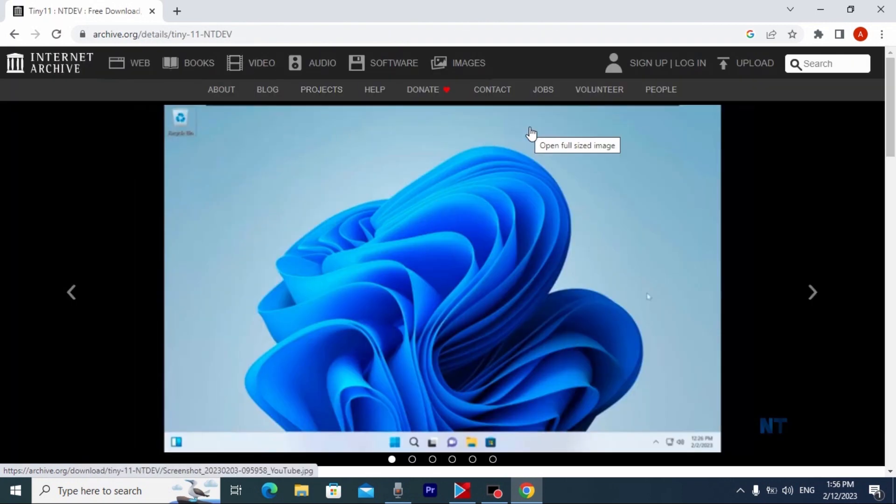
Step: On the archive.org Tiny11 page, start downloading the 3.0 GB ISO image
{"action": "scroll", "scroll_direction": "down", "scroll_amount": 3}
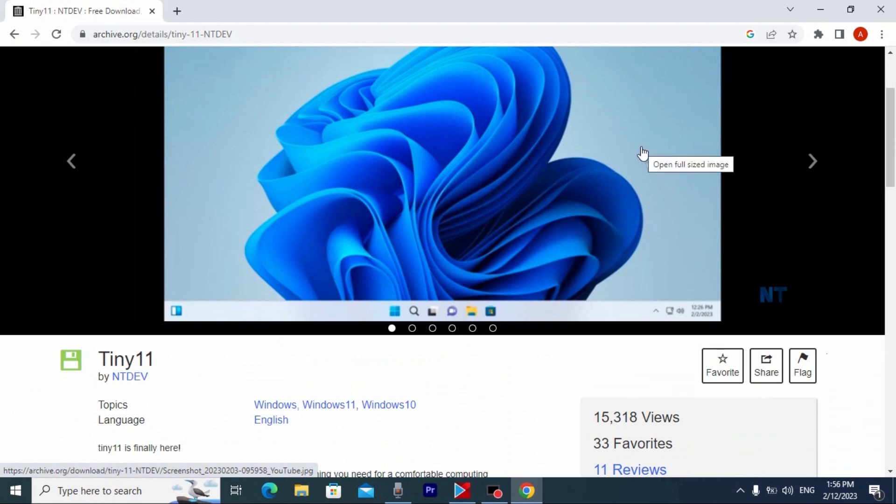
{"action": "scroll", "scroll_direction": "down", "scroll_amount": 3}
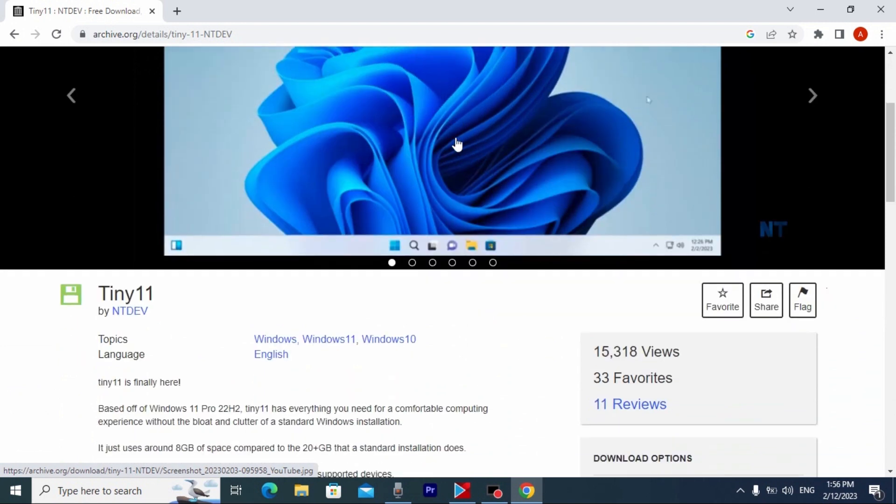
{"action": "scroll", "scroll_direction": "down", "scroll_amount": 3}
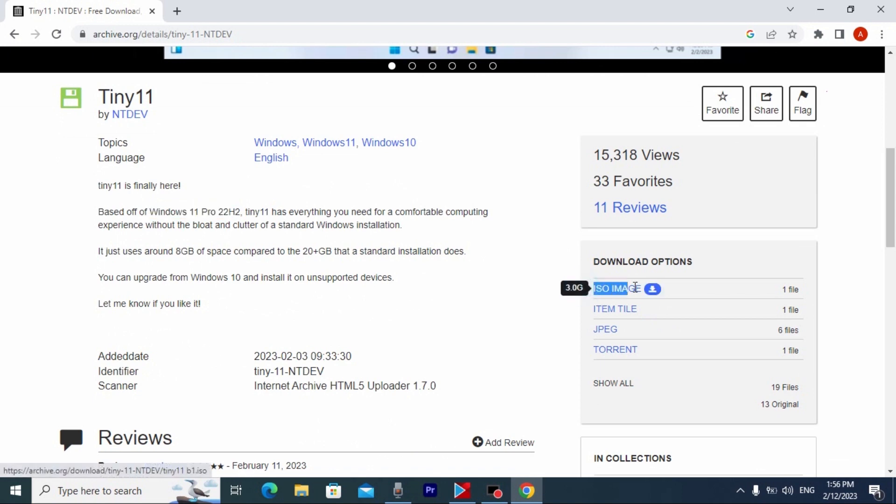
{"action": "left_click", "coordinate": [610, 288]}
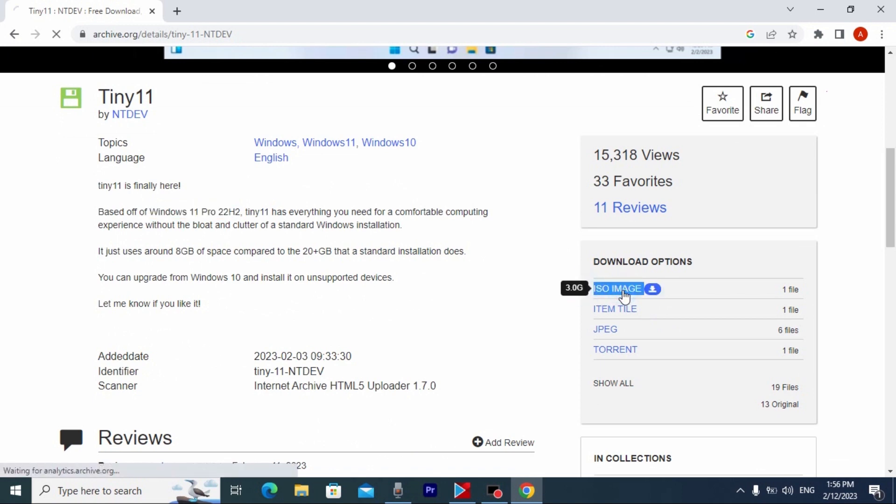
{"action": "left_click", "coordinate": [617, 289]}
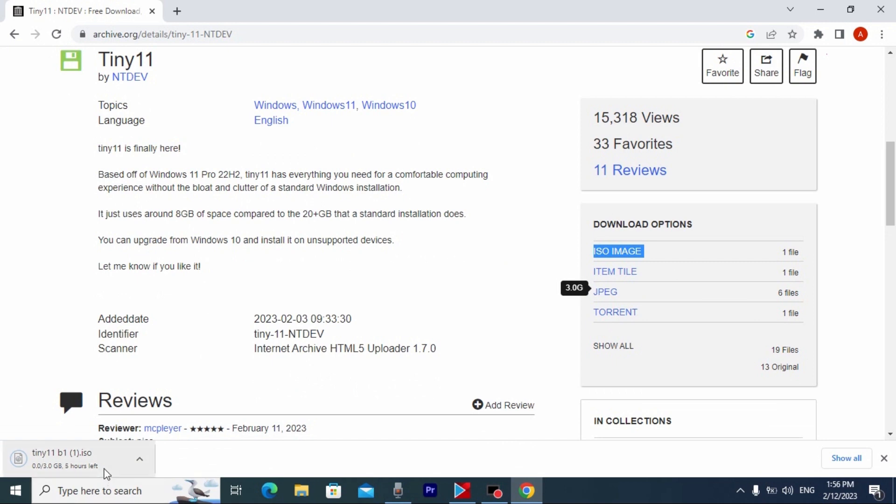
{"action": "mouse_move", "coordinate": [86, 460]}
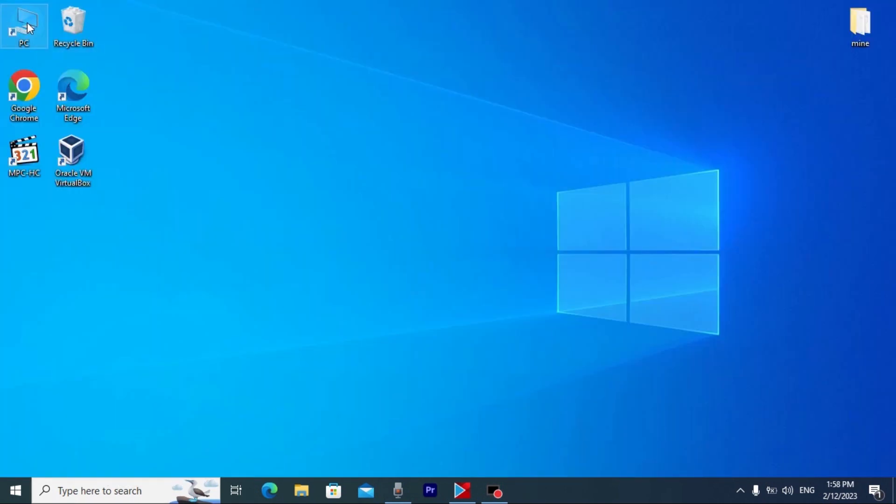
{"action": "double_click", "coordinate": [24, 25]}
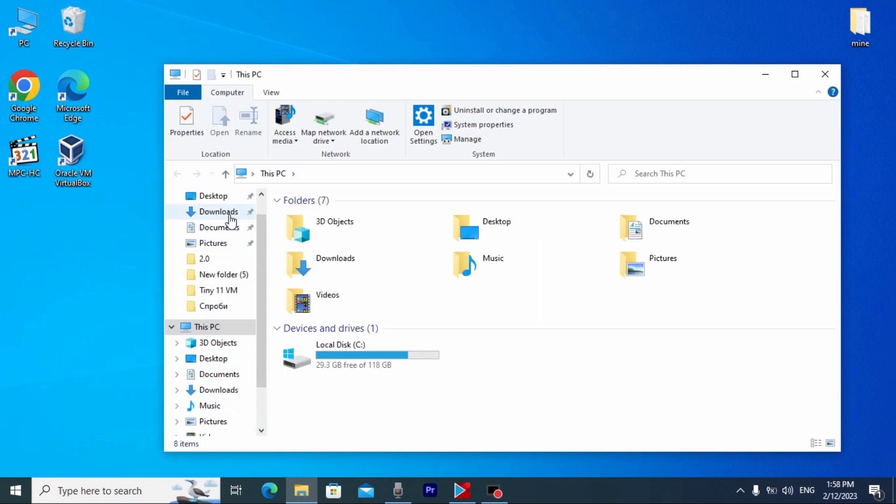
{"action": "left_click", "coordinate": [218, 211]}
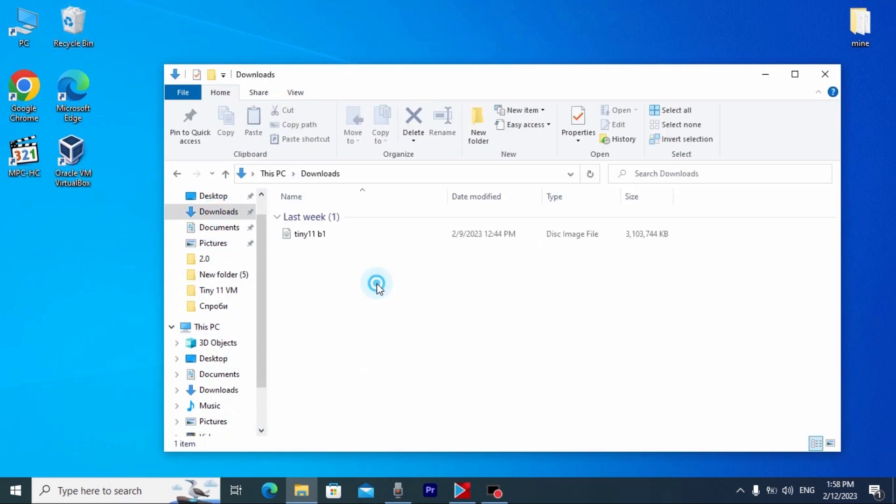
{"action": "left_click", "coordinate": [315, 233]}
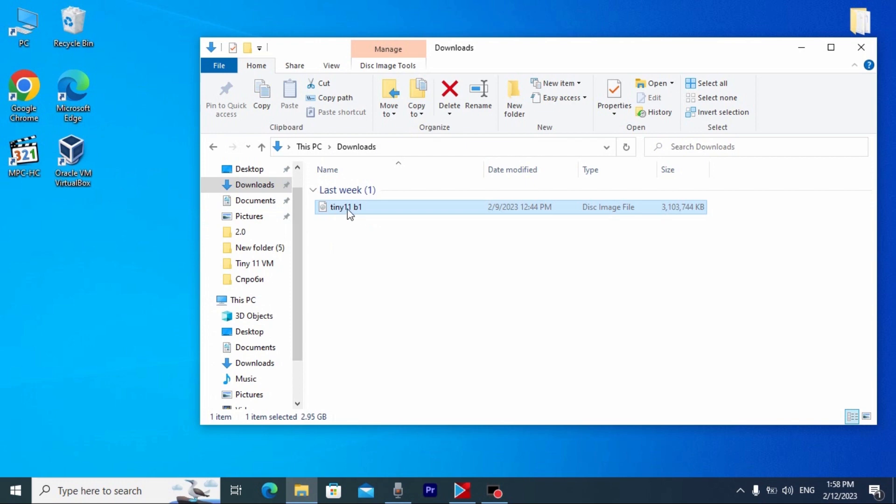
{"action": "mouse_move", "coordinate": [861, 48]}
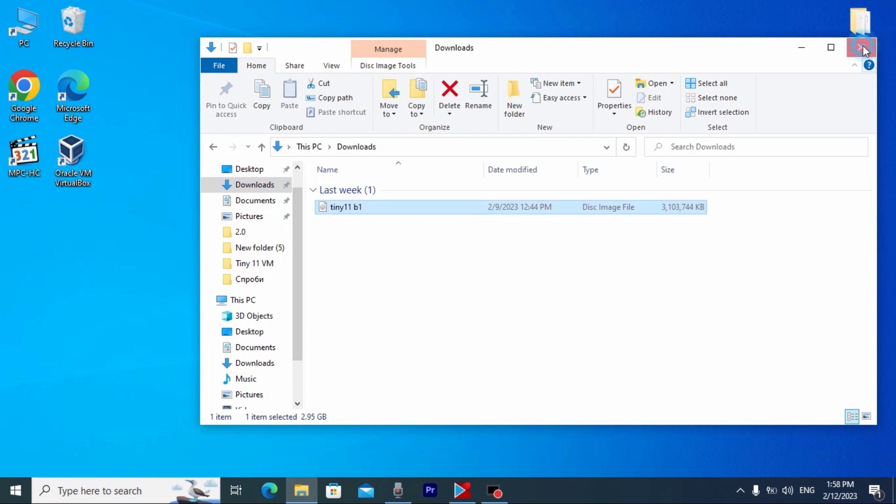
{"action": "left_click", "coordinate": [861, 47]}
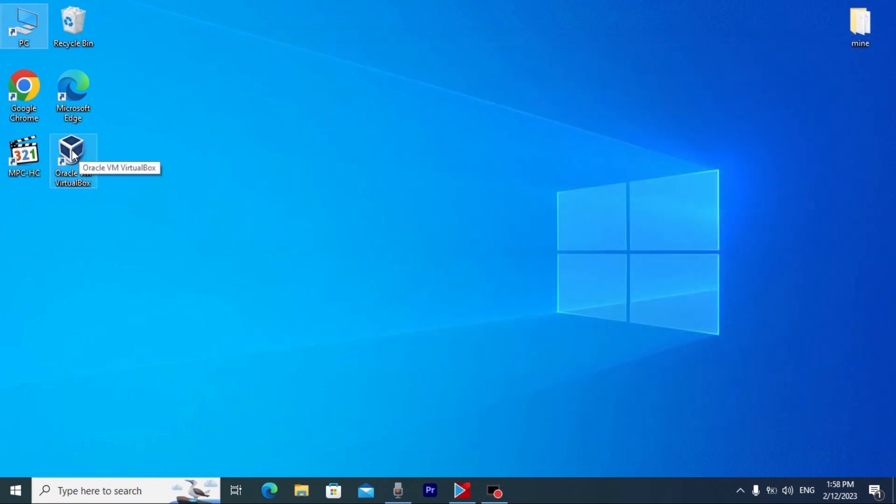
Step: Launch VirtualBox Manager and begin the Create Virtual Machine wizard
{"action": "double_click", "coordinate": [73, 152]}
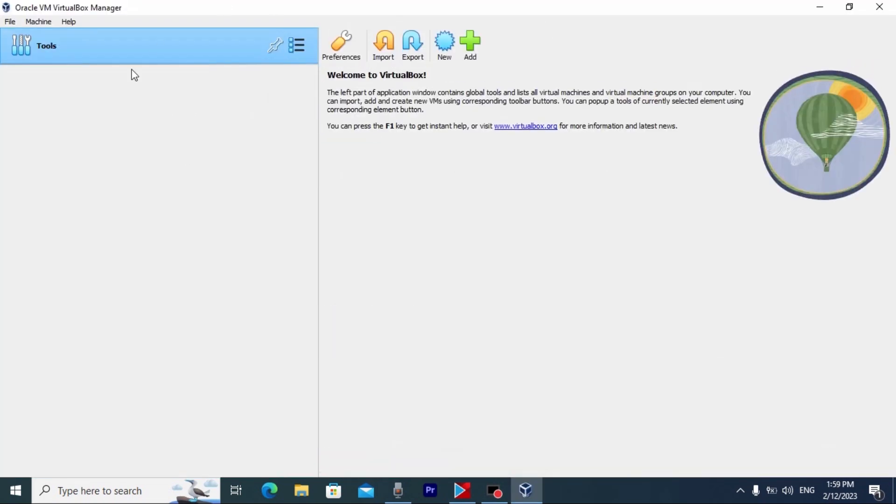
{"action": "mouse_move", "coordinate": [444, 45]}
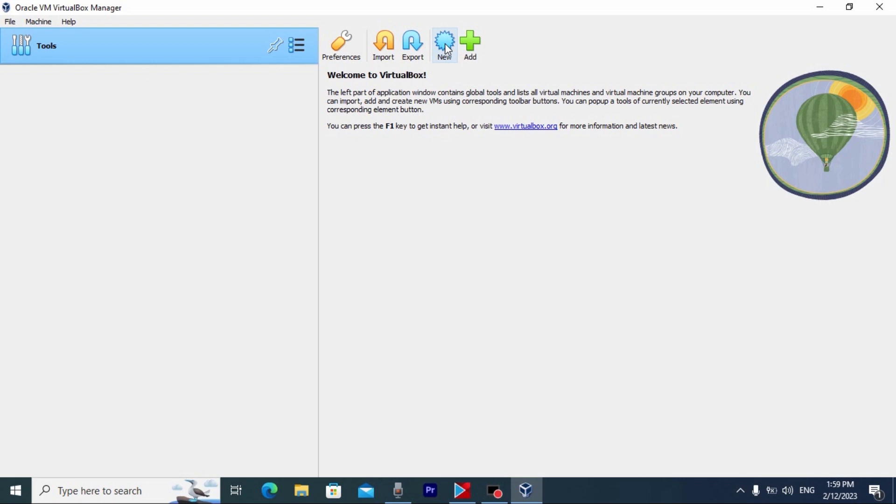
{"action": "left_click", "coordinate": [445, 45]}
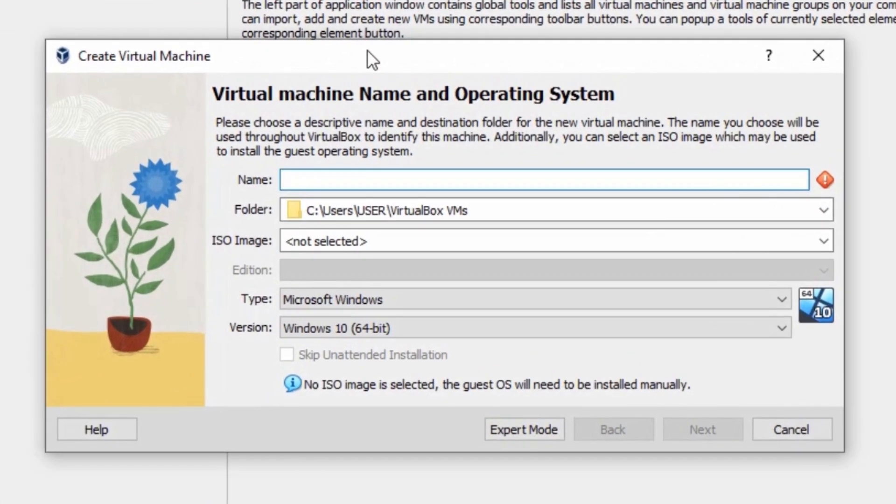
Step: Name the machine tiny11, attach the tiny11 b1 ISO from Downloads, and continue to Hardware
{"action": "type", "text": "tiny"}
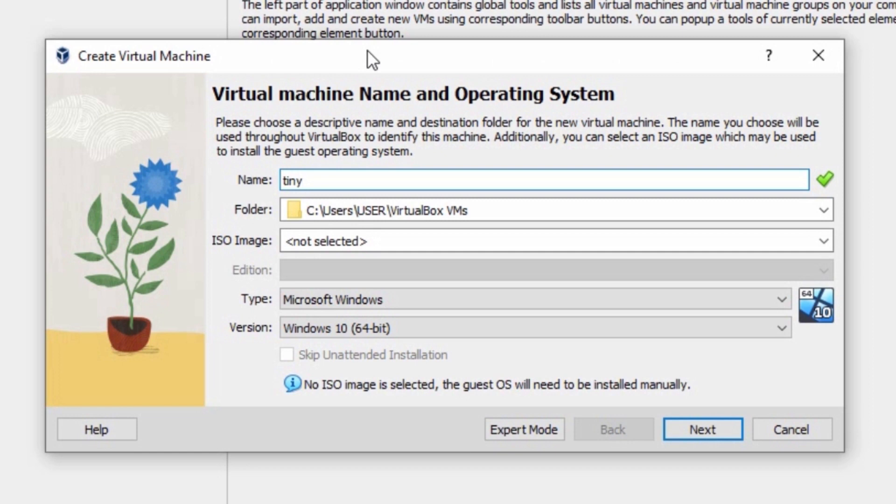
{"action": "type", "text": "11"}
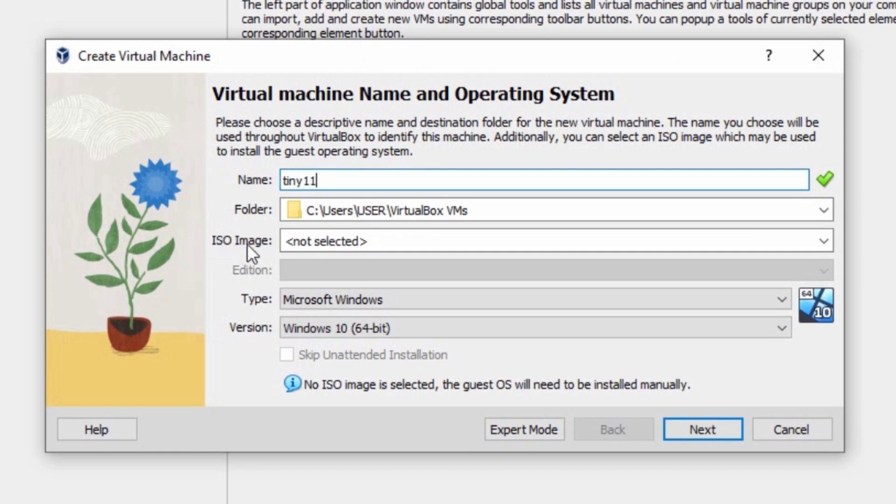
{"action": "left_click", "coordinate": [822, 241]}
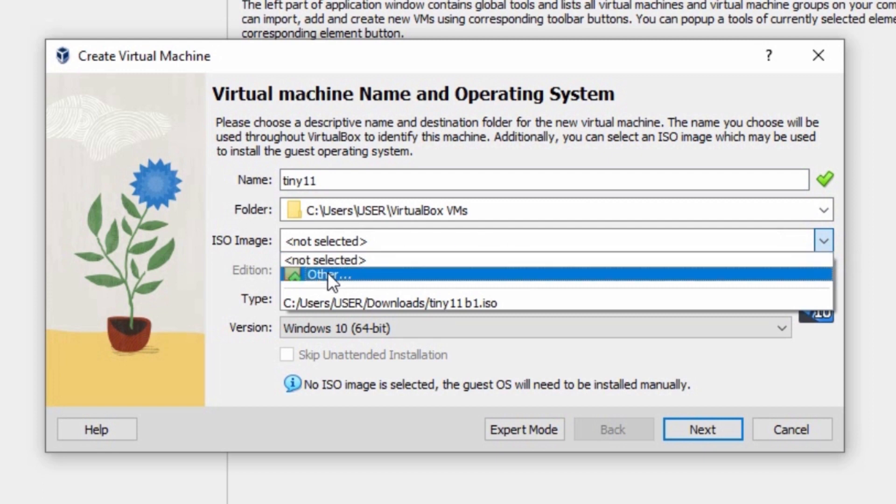
{"action": "left_click", "coordinate": [326, 274]}
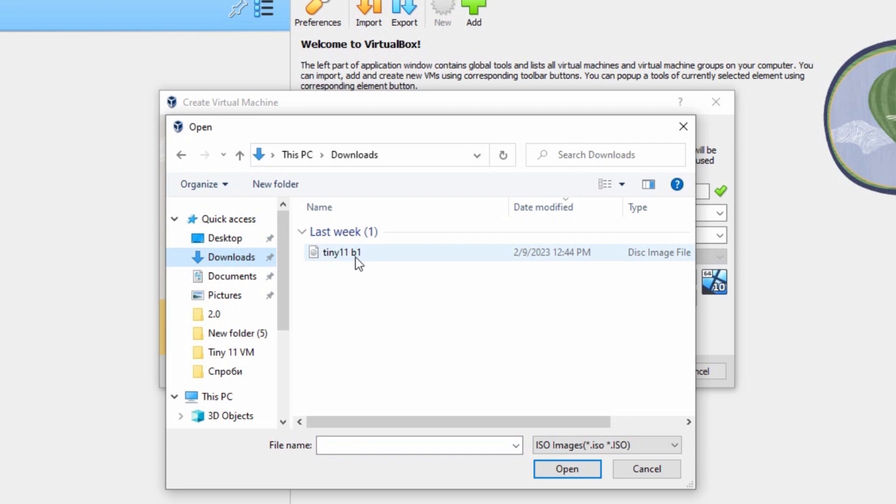
{"action": "left_click", "coordinate": [341, 252]}
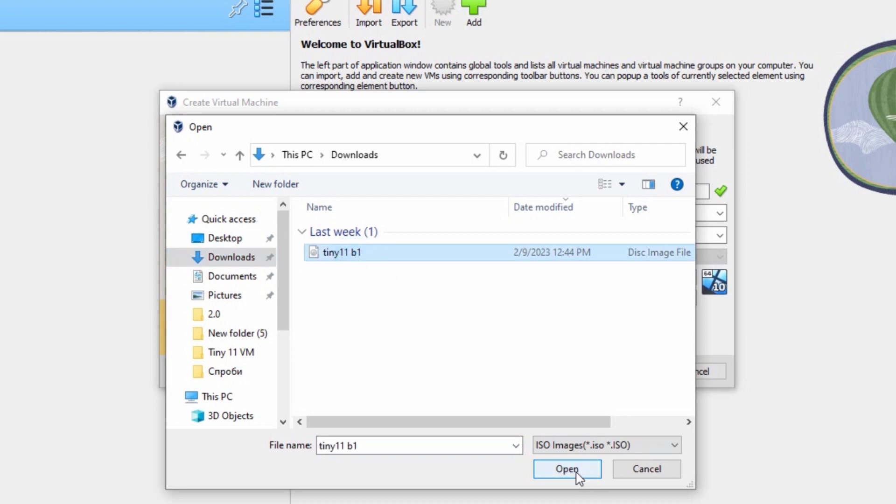
{"action": "left_click", "coordinate": [566, 468]}
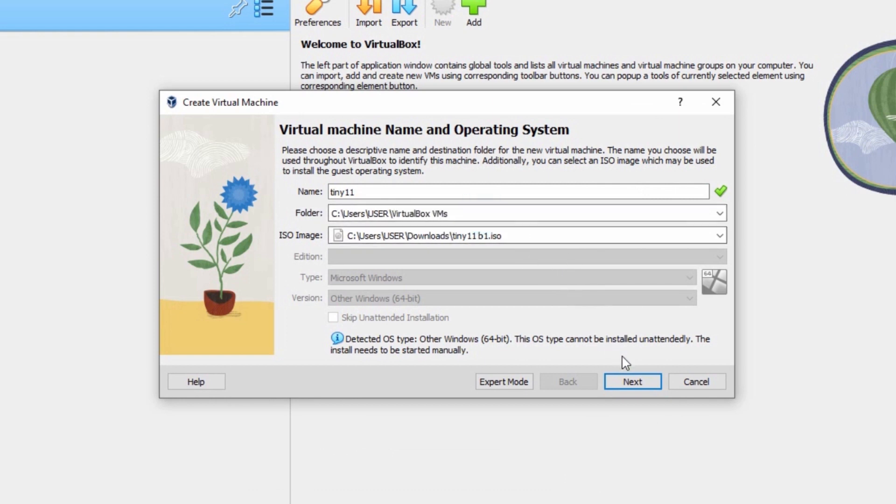
{"action": "left_click", "coordinate": [631, 380]}
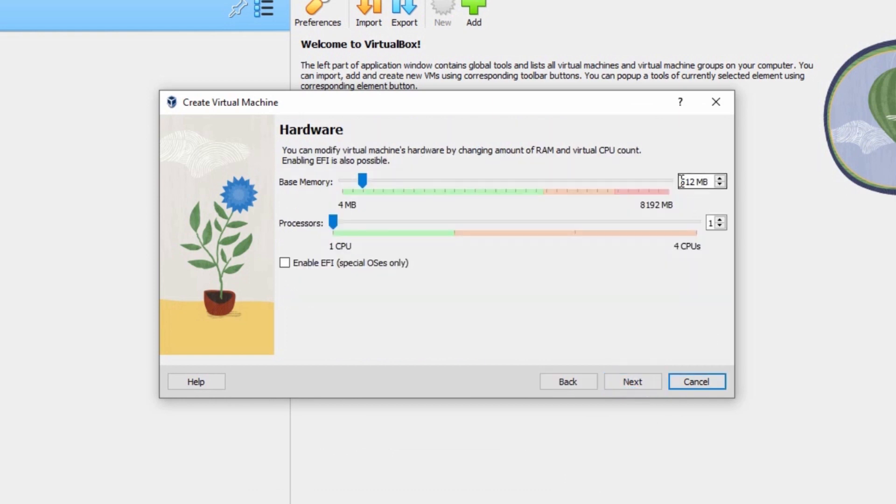
Step: Set Base Memory to 2048 MB and Processors to 2, then continue to the hard disk step
{"action": "left_click", "coordinate": [363, 181]}
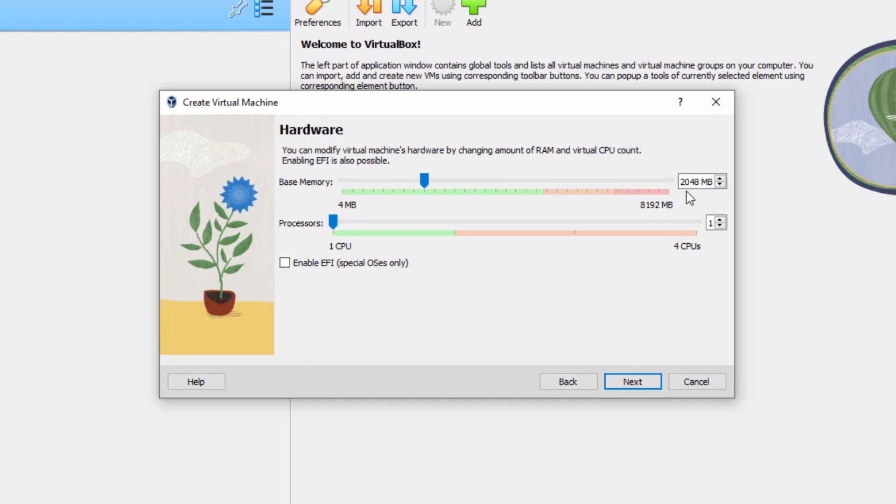
{"action": "mouse_move", "coordinate": [437, 232]}
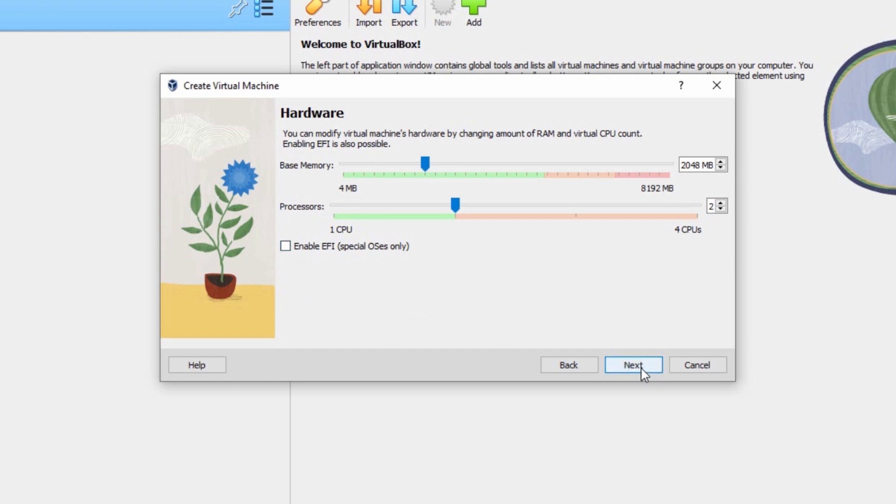
{"action": "left_click", "coordinate": [633, 365]}
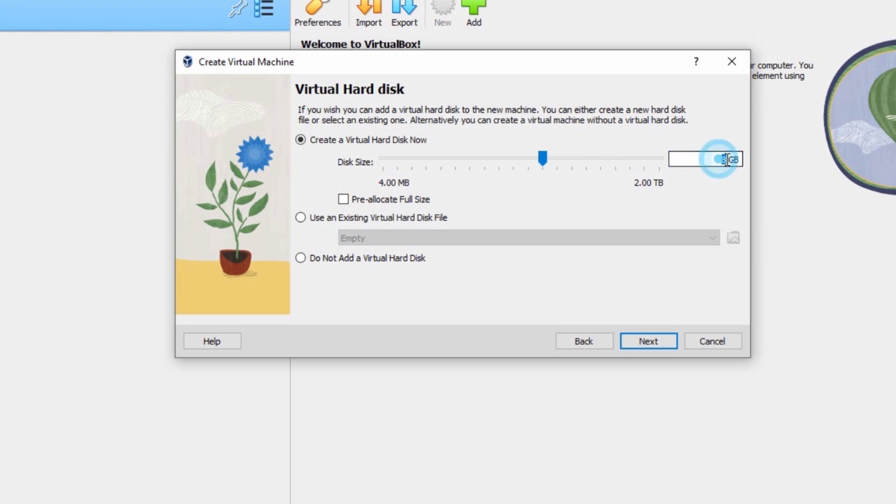
Step: Create a new 16 GB virtual hard disk and continue to the configuration Summary
{"action": "type", "text": "10"}
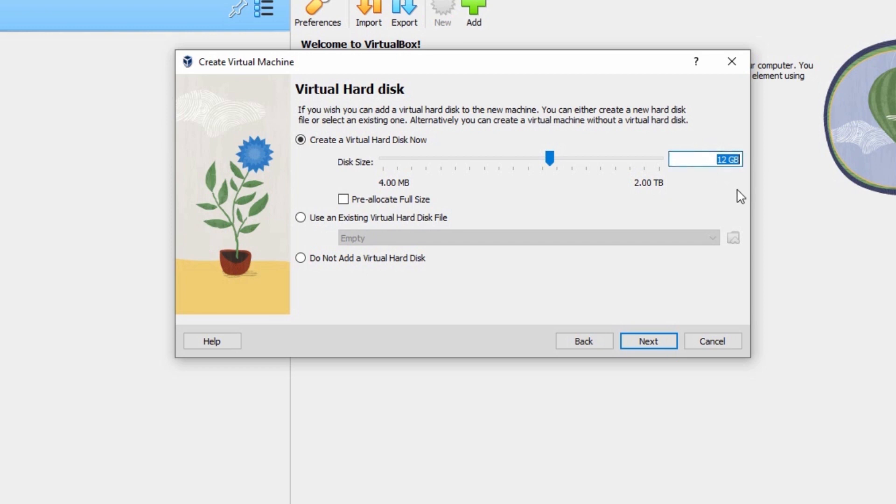
{"action": "left_click", "coordinate": [704, 159]}
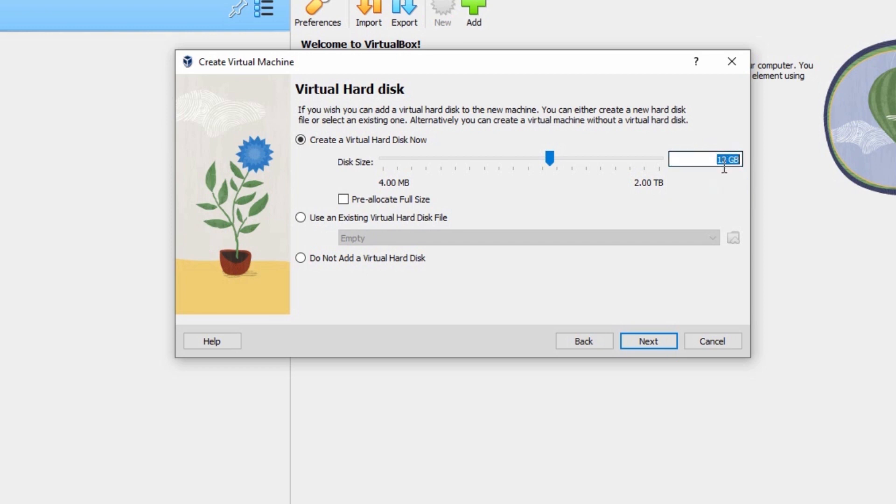
{"action": "mouse_move", "coordinate": [706, 160]}
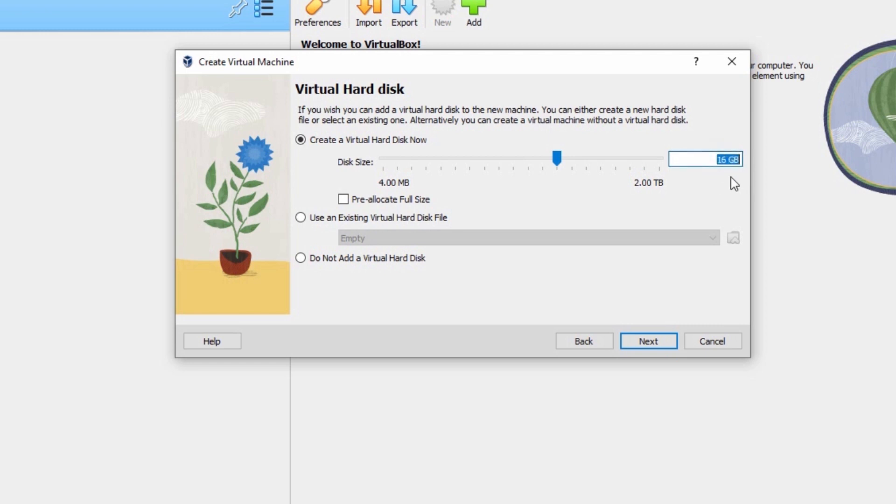
{"action": "mouse_move", "coordinate": [733, 153]}
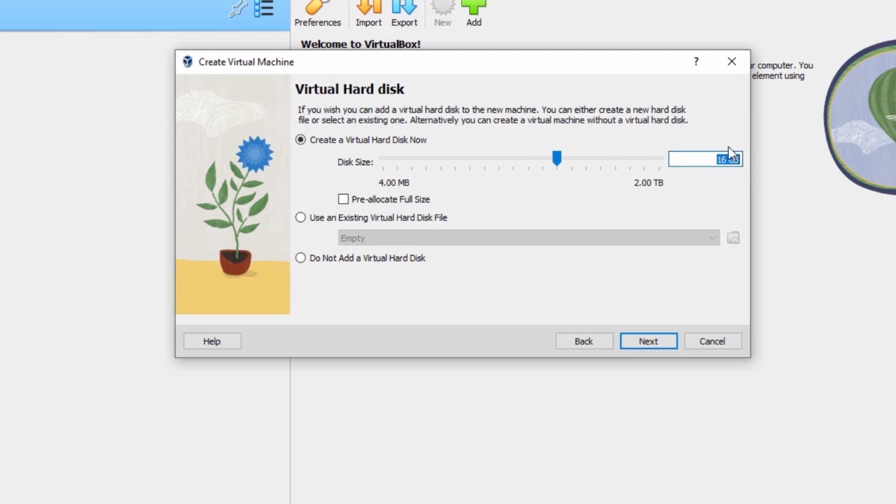
{"action": "mouse_move", "coordinate": [742, 165]}
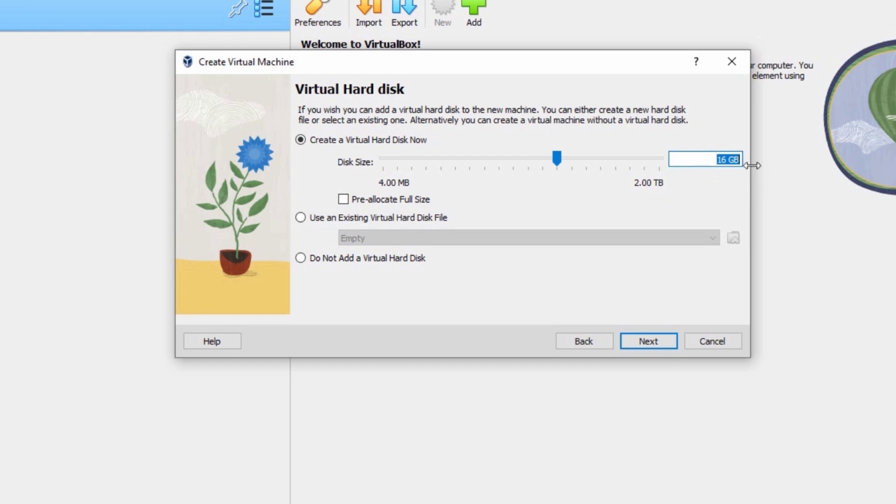
{"action": "mouse_move", "coordinate": [704, 151]}
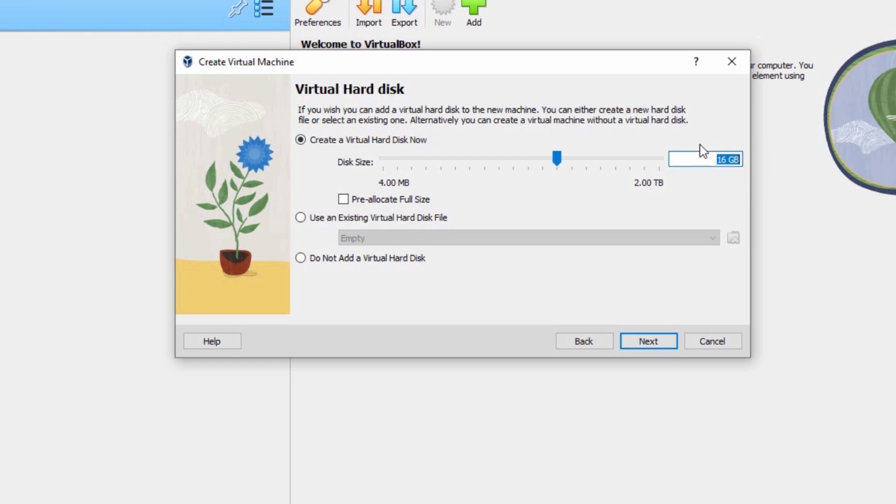
{"action": "mouse_move", "coordinate": [616, 290]}
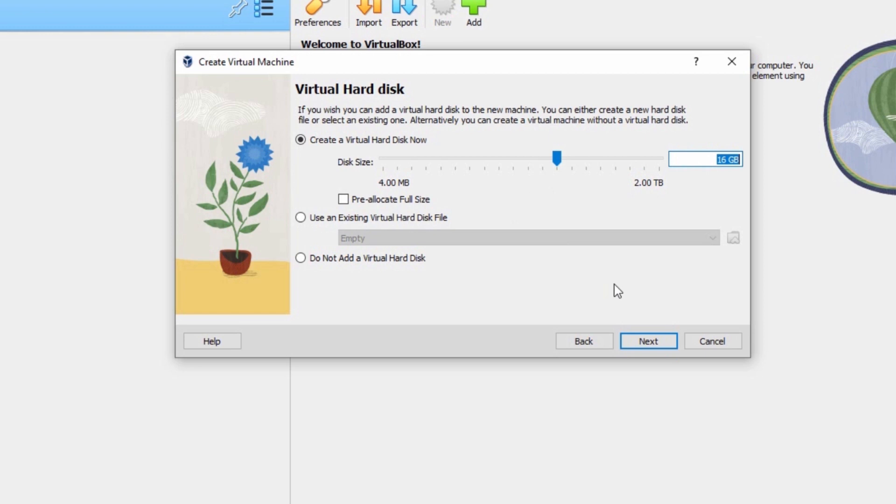
{"action": "left_click", "coordinate": [647, 342]}
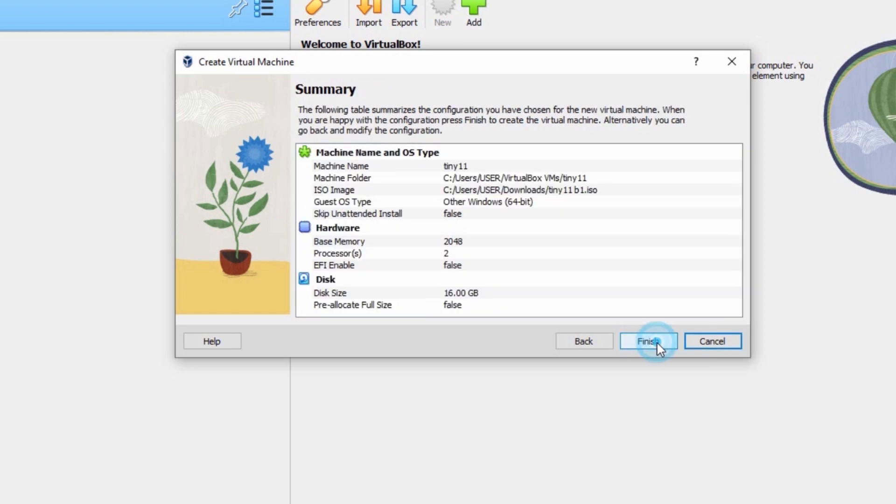
Step: Finish creating the tiny11 machine and start it booting
{"action": "left_click", "coordinate": [649, 341]}
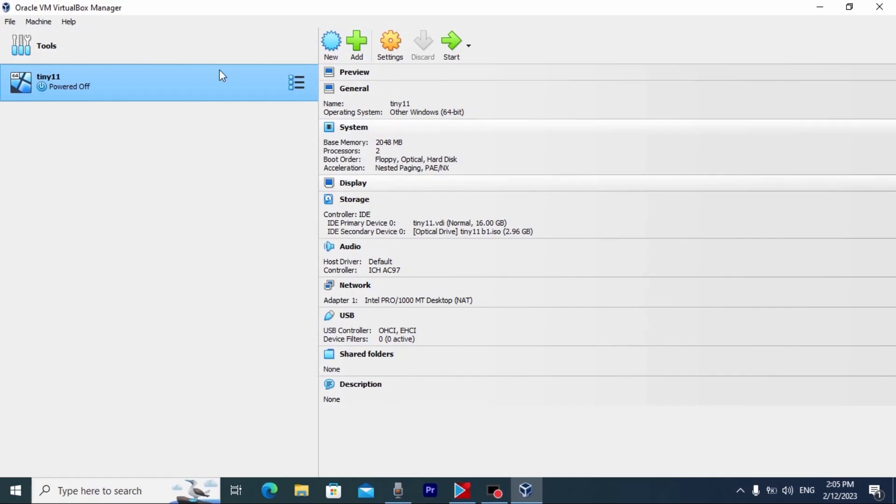
{"action": "mouse_move", "coordinate": [446, 254]}
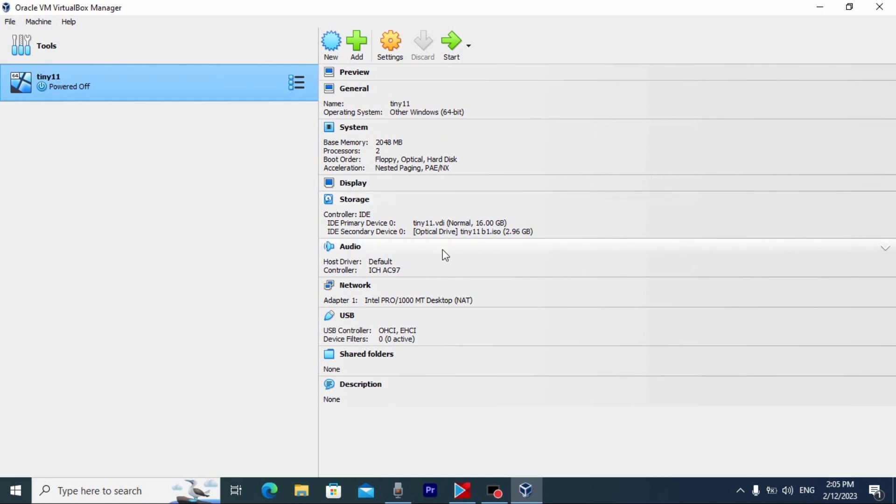
{"action": "mouse_move", "coordinate": [190, 118]}
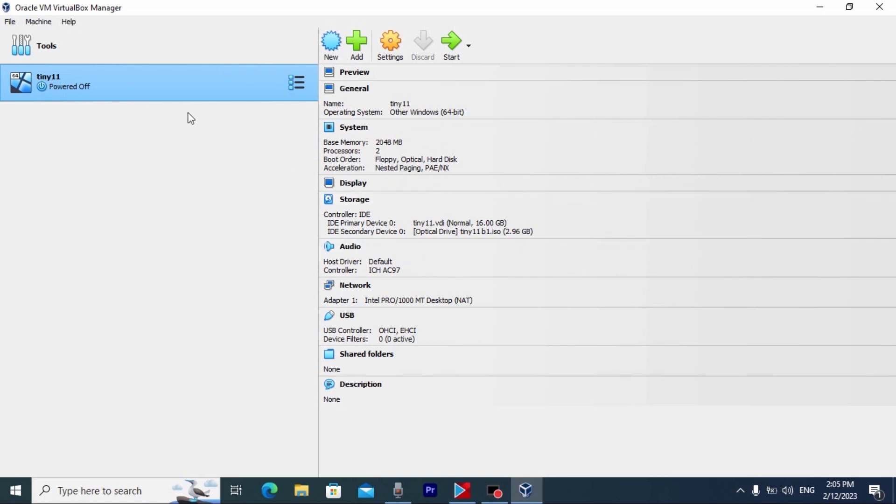
{"action": "mouse_move", "coordinate": [159, 88]}
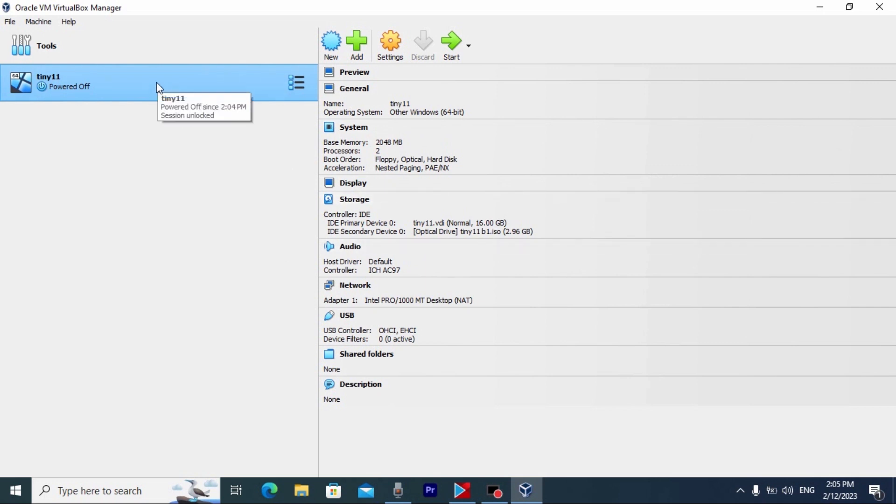
{"action": "left_click", "coordinate": [451, 45]}
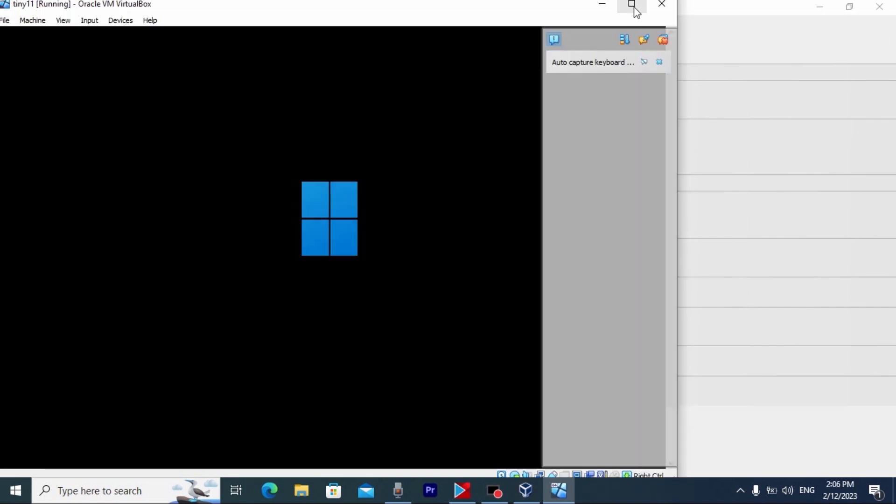
Step: Maximize the tiny11 VM window and switch it to Full-screen Mode via the View menu
{"action": "left_click", "coordinate": [632, 5]}
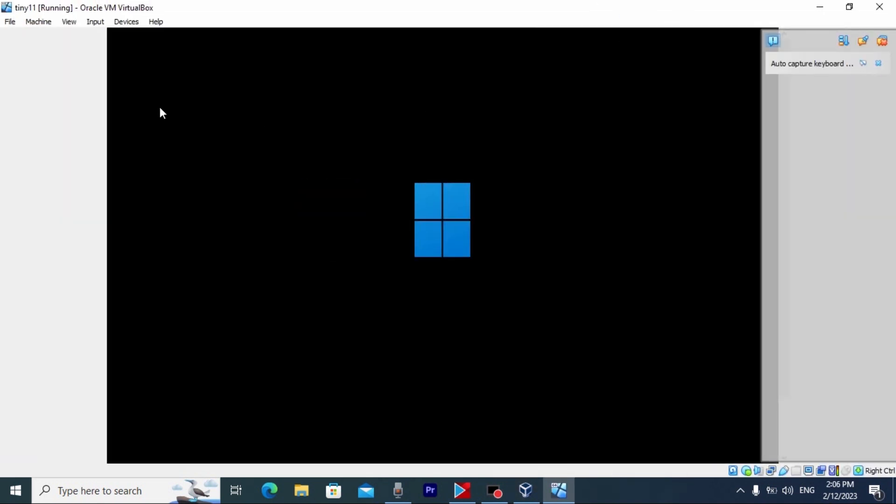
{"action": "left_click", "coordinate": [68, 22]}
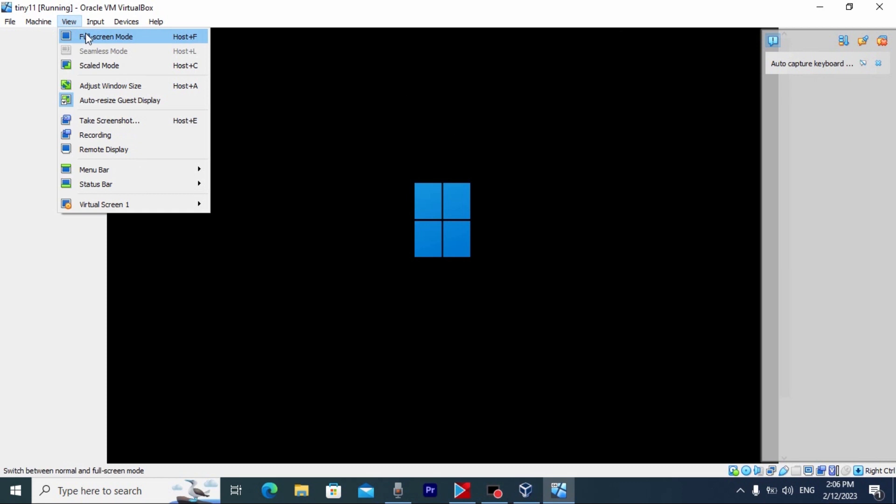
{"action": "left_click", "coordinate": [107, 36]}
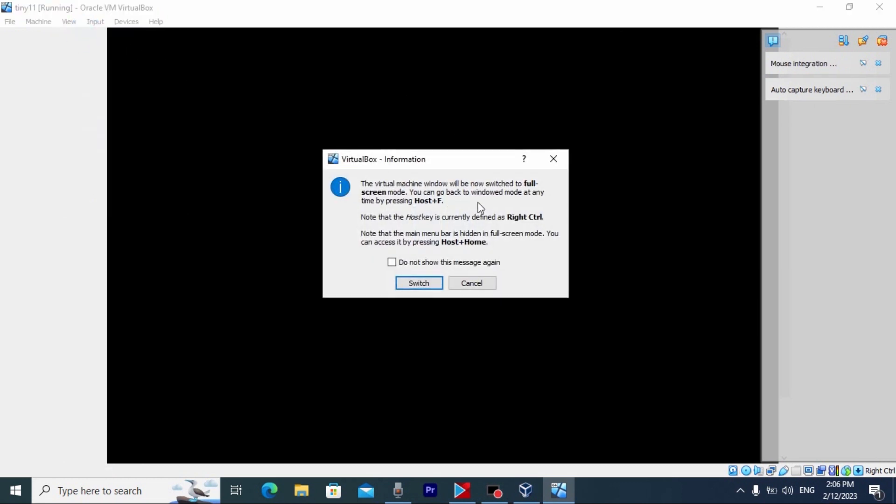
{"action": "mouse_move", "coordinate": [486, 222]}
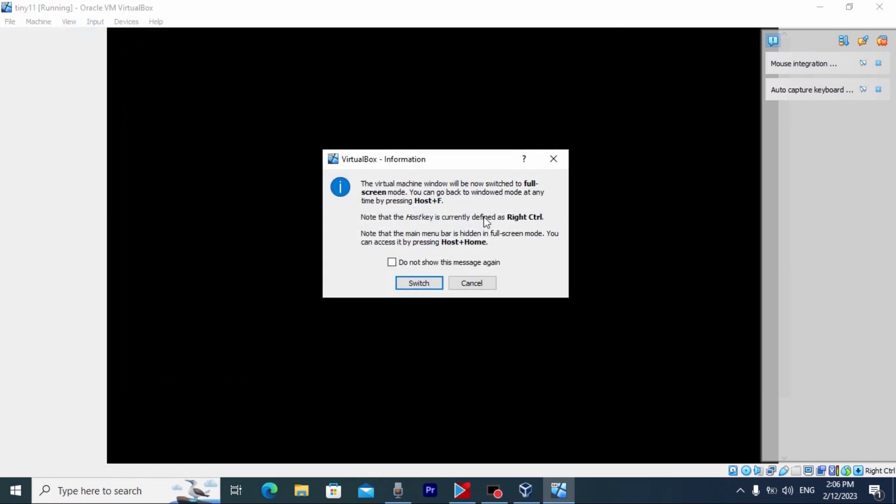
{"action": "left_click", "coordinate": [418, 282]}
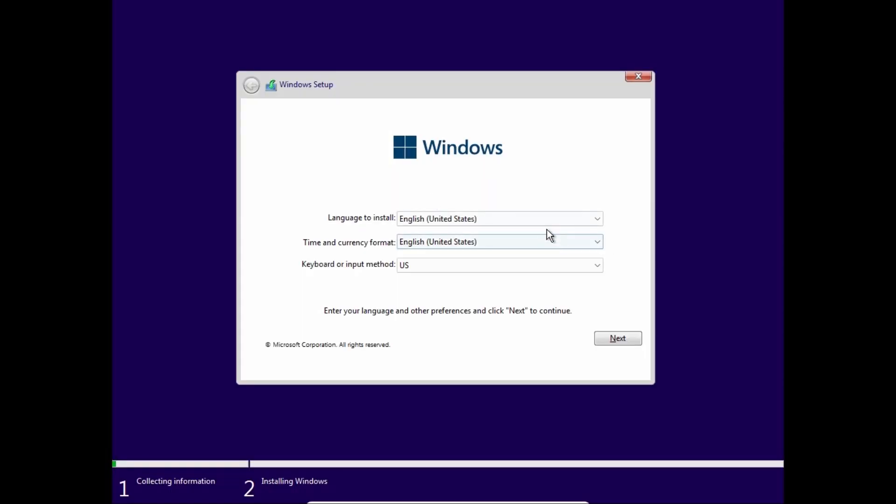
{"action": "mouse_move", "coordinate": [359, 169]}
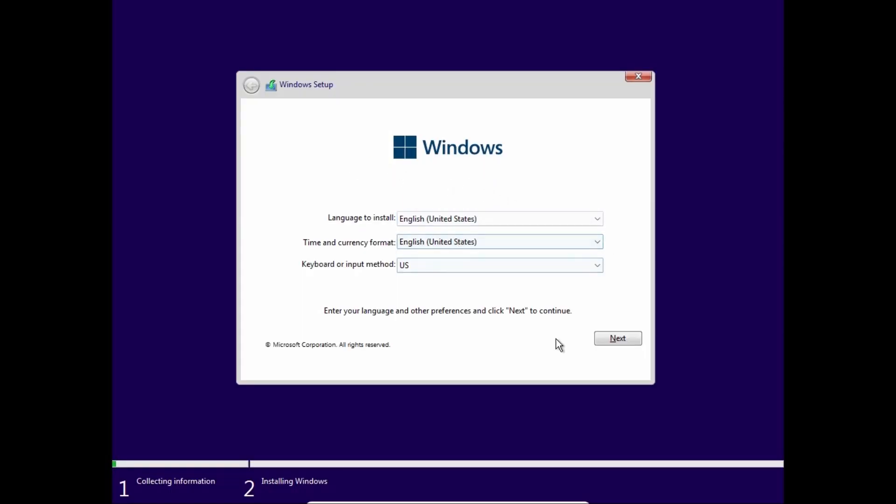
Step: Keep English (United States), accept the Microsoft license terms and reach drive selection
{"action": "left_click", "coordinate": [617, 338]}
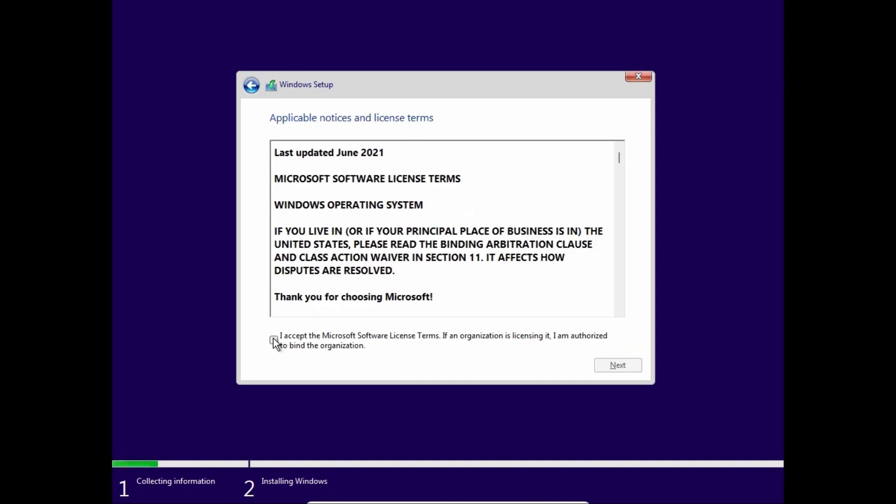
{"action": "left_click", "coordinate": [273, 340]}
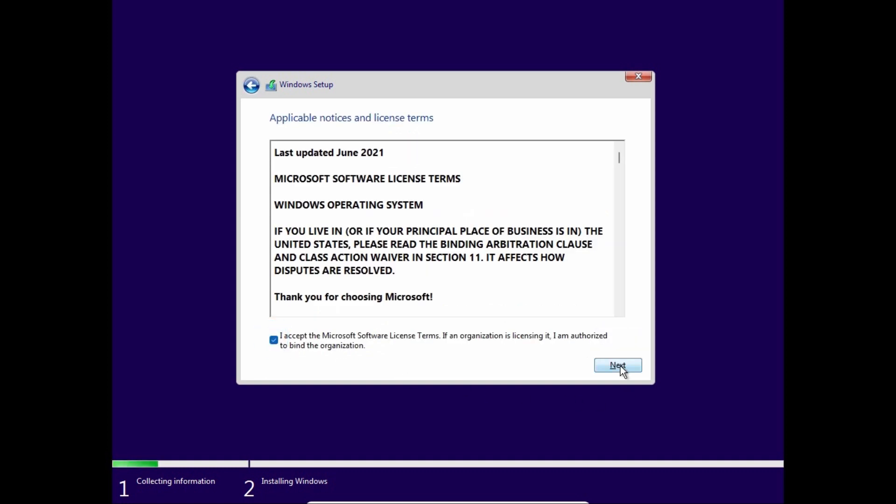
{"action": "left_click", "coordinate": [617, 365]}
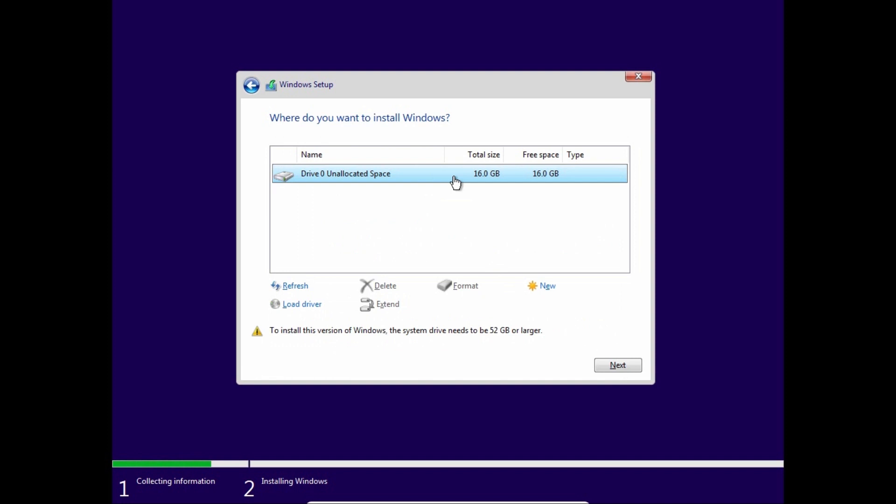
{"action": "mouse_move", "coordinate": [496, 188]}
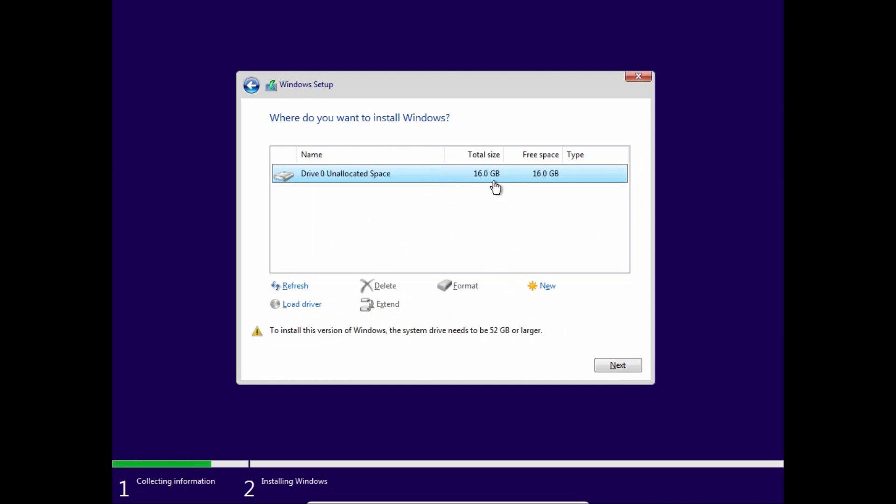
{"action": "mouse_move", "coordinate": [476, 180]}
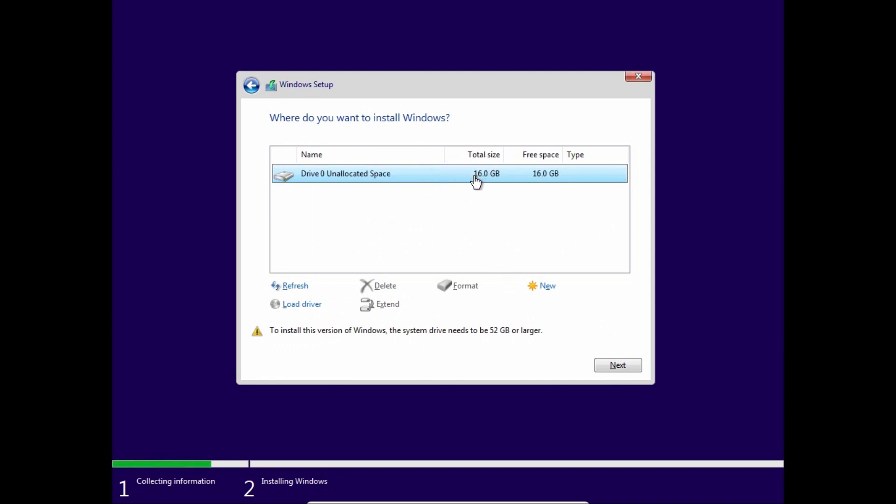
{"action": "mouse_move", "coordinate": [547, 269]}
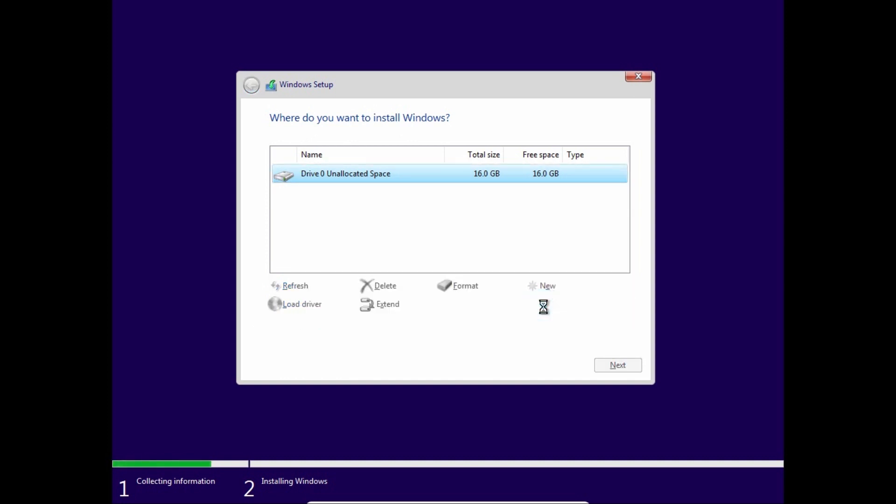
Step: Partition the 16 GB unallocated drive and install Windows on Drive 0 Partition 2
{"action": "left_click", "coordinate": [546, 285]}
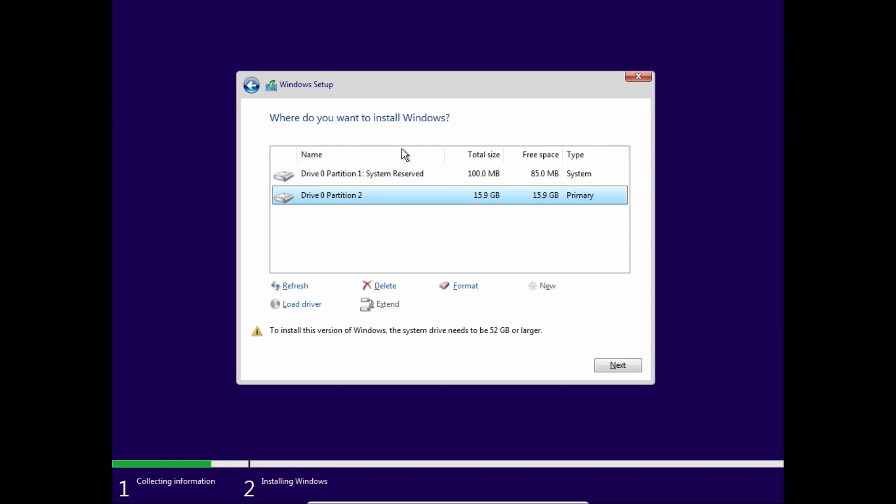
{"action": "mouse_move", "coordinate": [340, 200]}
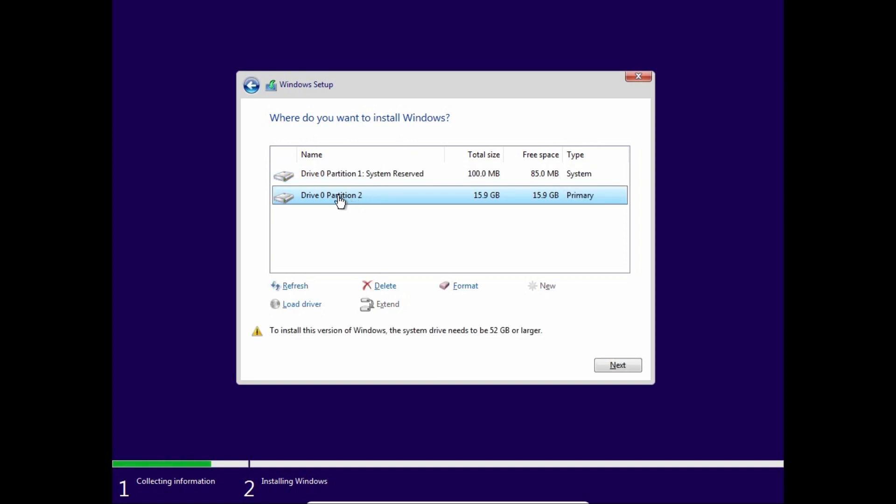
{"action": "mouse_move", "coordinate": [366, 218]}
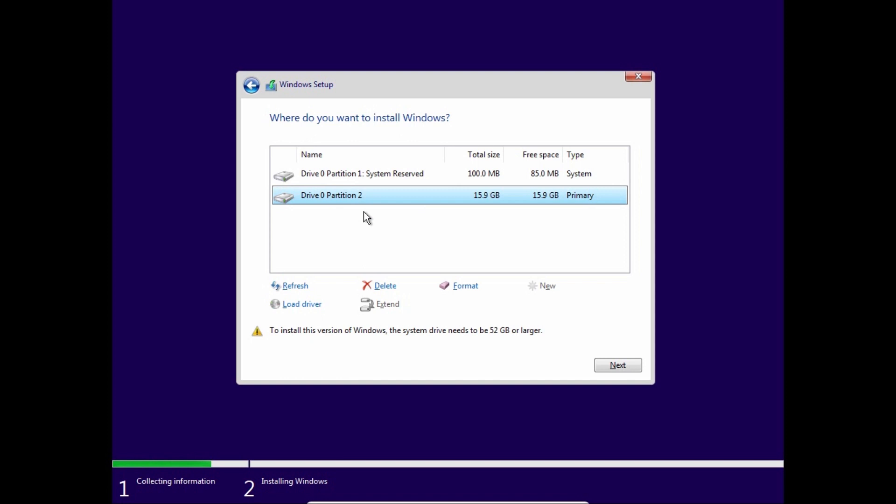
{"action": "mouse_move", "coordinate": [287, 342]}
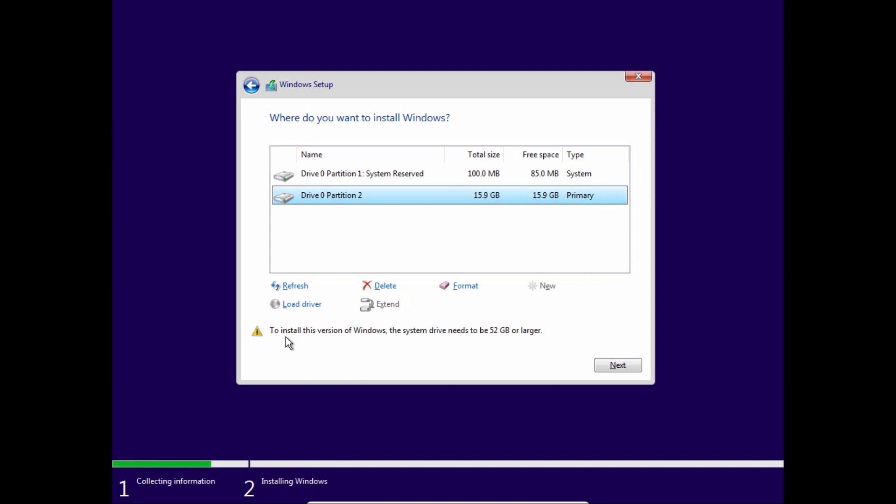
{"action": "mouse_move", "coordinate": [429, 347]}
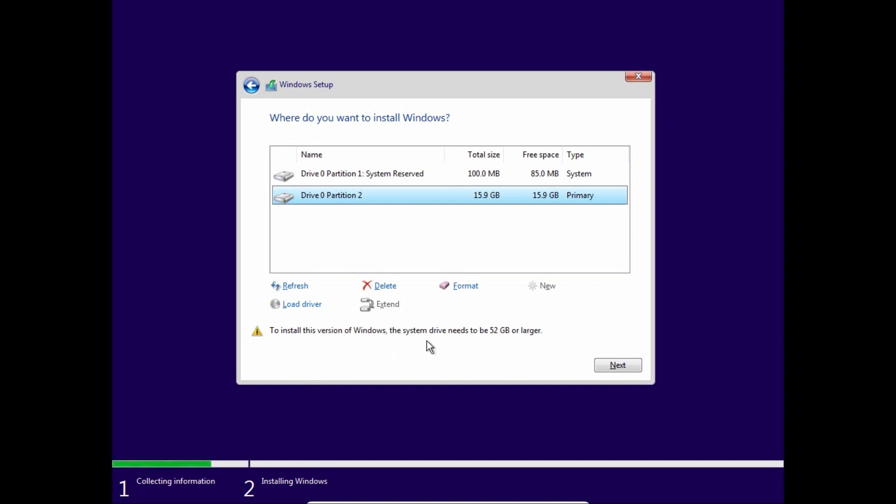
{"action": "mouse_move", "coordinate": [503, 342]}
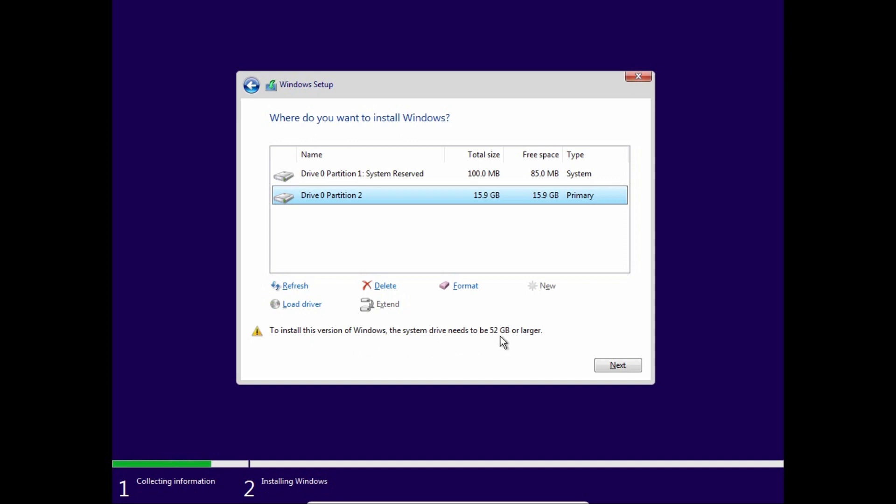
{"action": "mouse_move", "coordinate": [522, 381]}
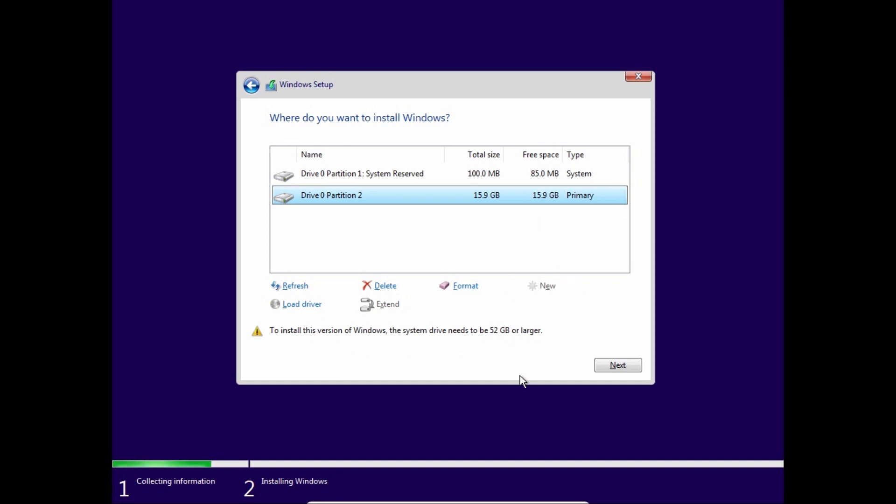
{"action": "mouse_move", "coordinate": [528, 320]}
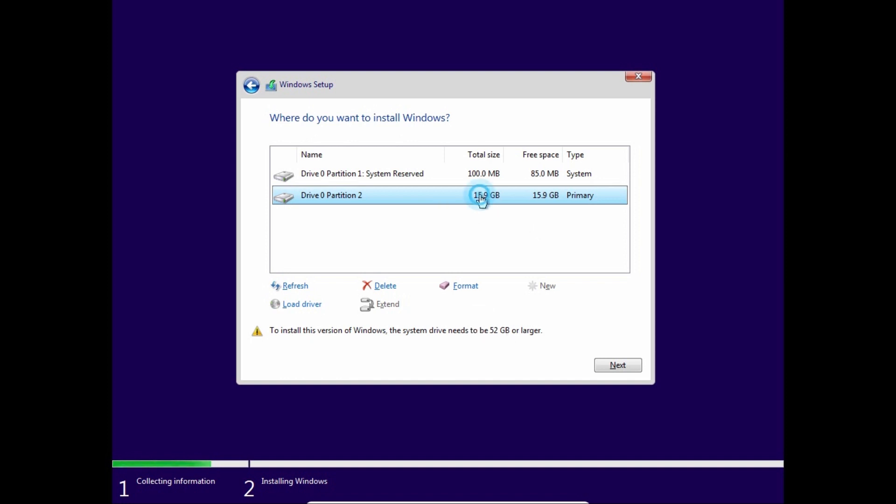
{"action": "mouse_move", "coordinate": [598, 358]}
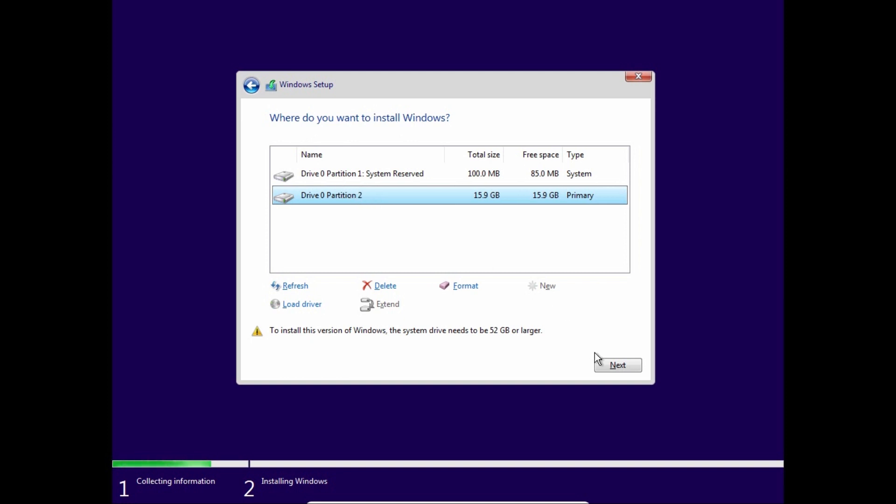
{"action": "left_click", "coordinate": [617, 365]}
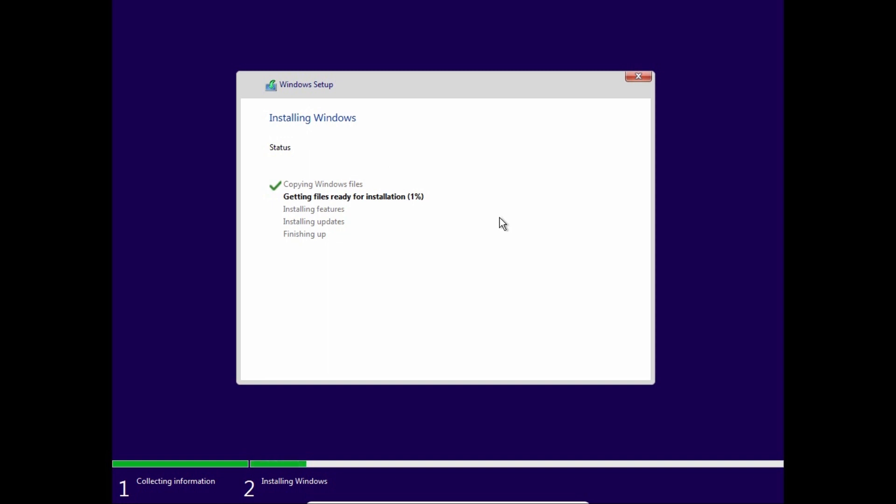
{"action": "mouse_move", "coordinate": [407, 161]}
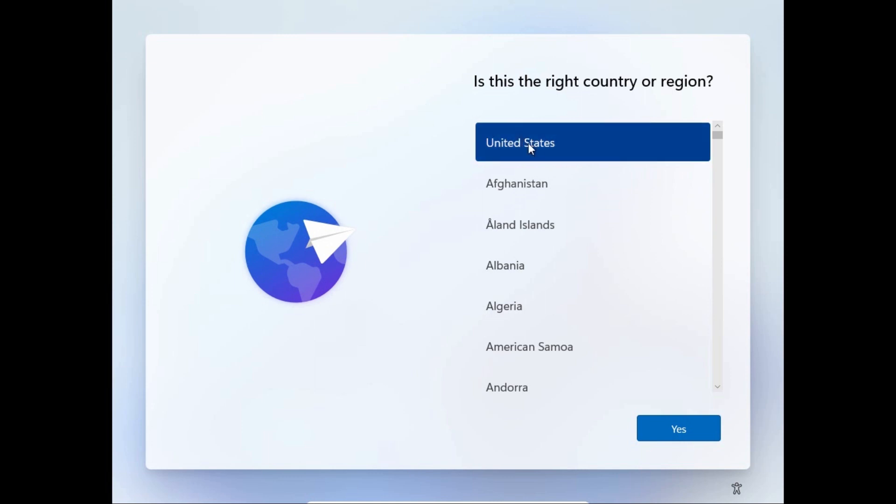
Step: Confirm United States as region and US keyboard layout, skipping any second layout
{"action": "left_click", "coordinate": [678, 429]}
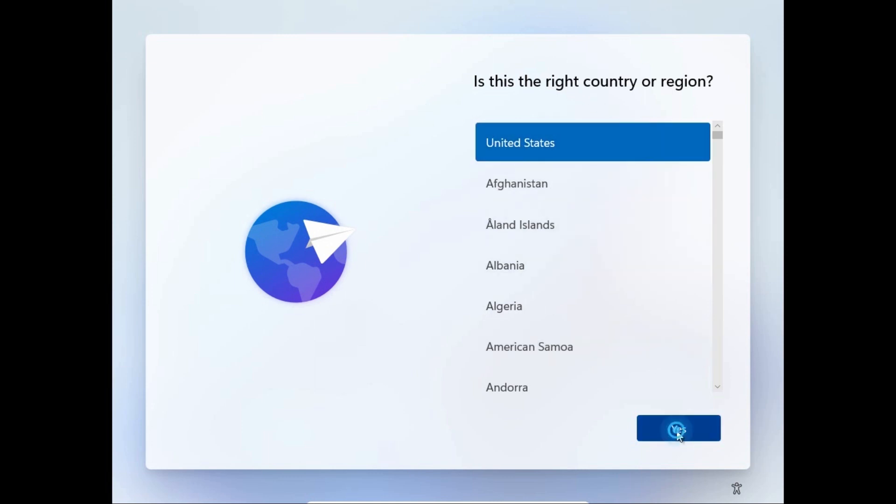
{"action": "left_click", "coordinate": [679, 428]}
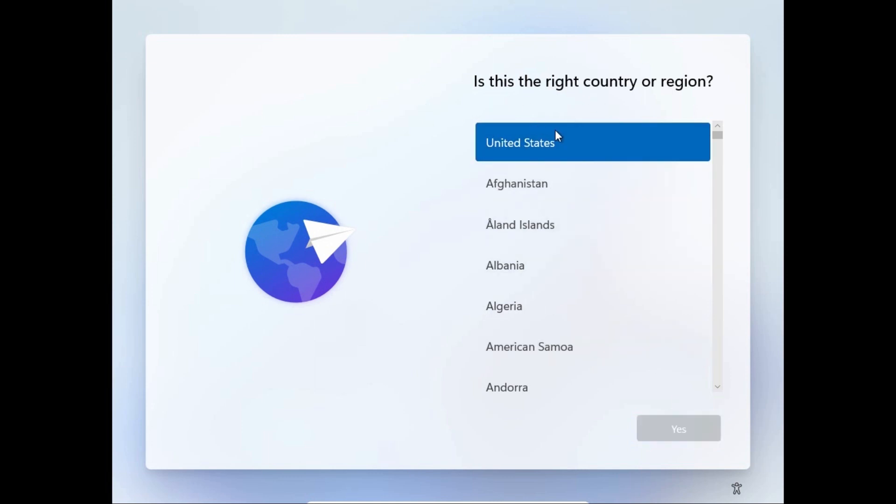
{"action": "left_click", "coordinate": [678, 428]}
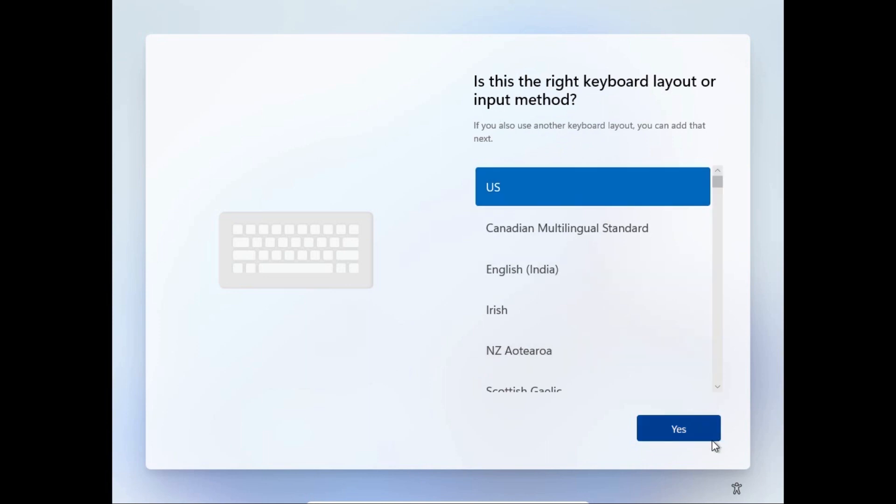
{"action": "left_click", "coordinate": [677, 429]}
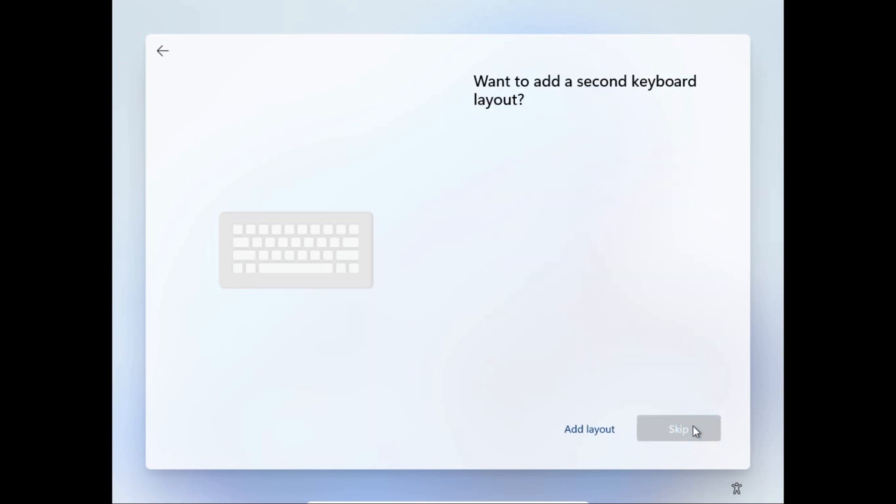
{"action": "left_click", "coordinate": [678, 429]}
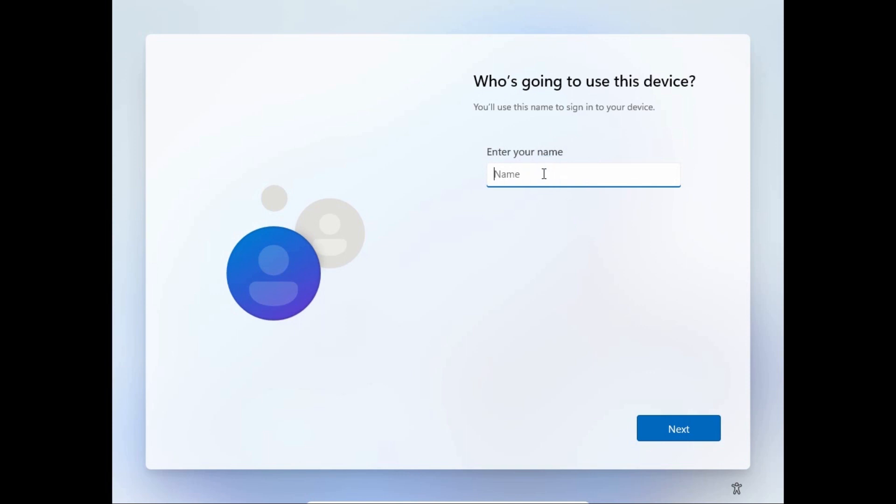
Step: Name the local account USER1 and continue with an empty password
{"action": "type", "text": "USER"}
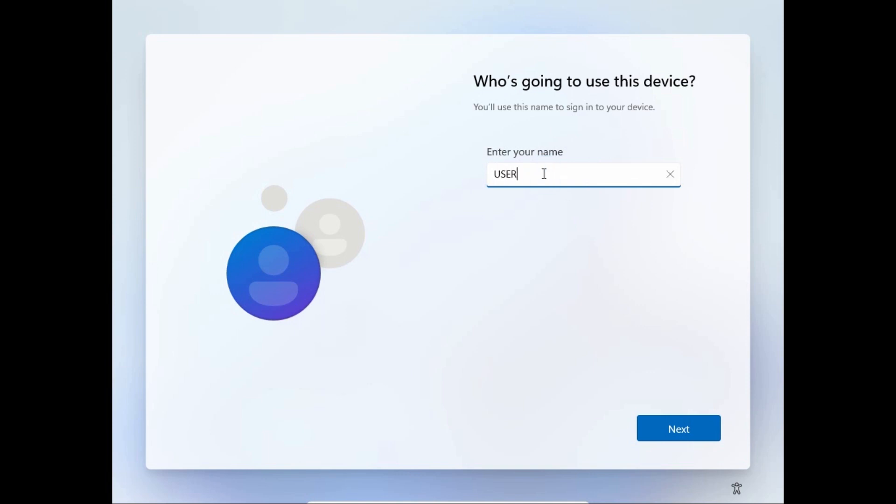
{"action": "type", "text": "1"}
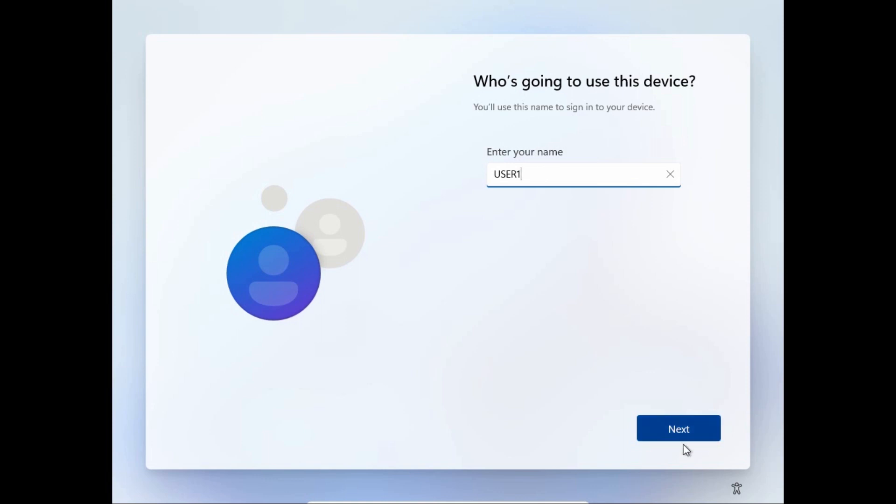
{"action": "left_click", "coordinate": [677, 429]}
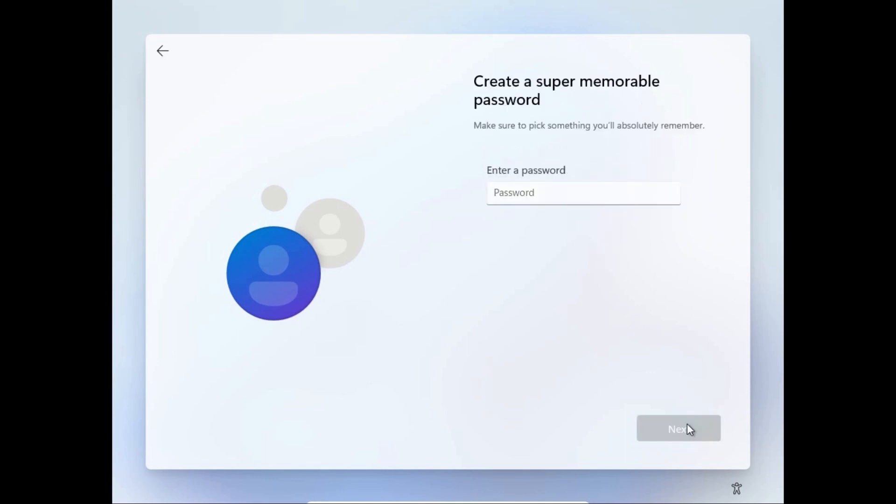
{"action": "left_click", "coordinate": [678, 428]}
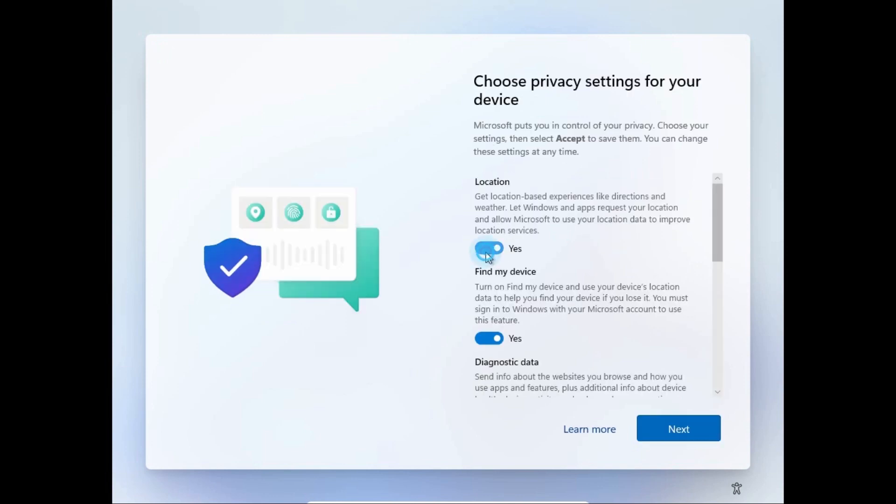
Step: Scroll through the switched-off privacy options and accept them to reach the desktop
{"action": "scroll", "scroll_direction": "down", "scroll_amount": 3}
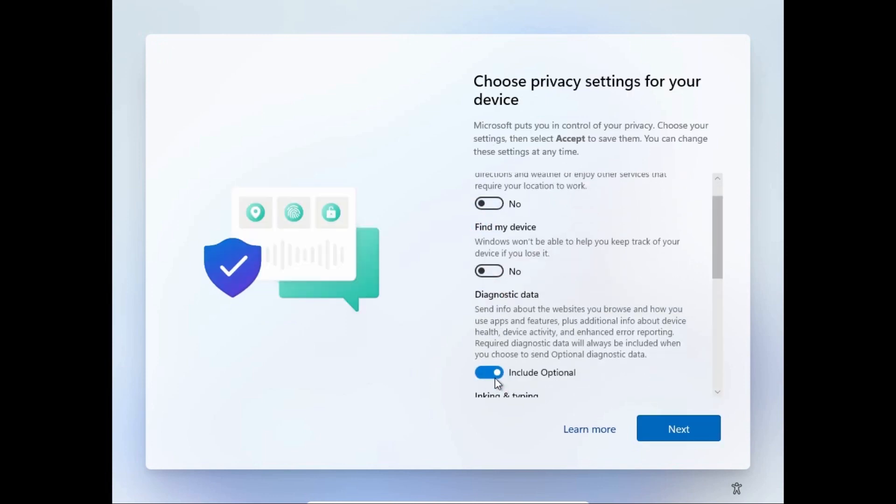
{"action": "scroll", "scroll_direction": "down", "scroll_amount": 3}
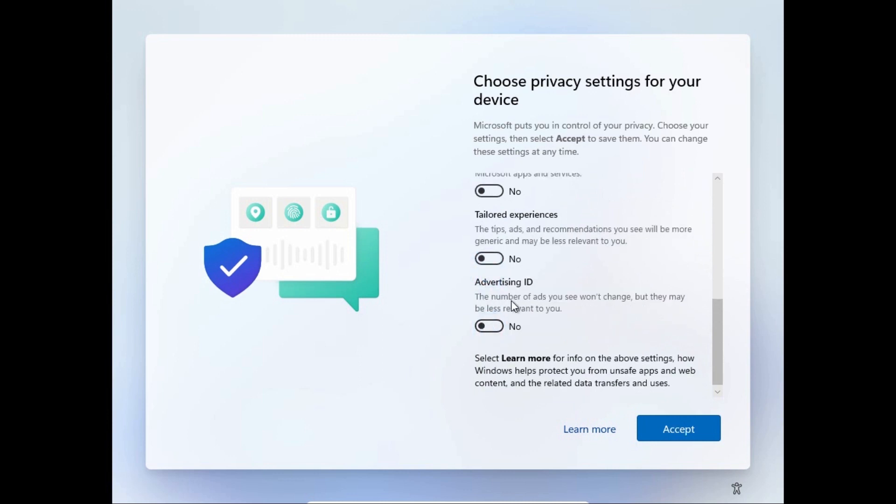
{"action": "left_click", "coordinate": [678, 428]}
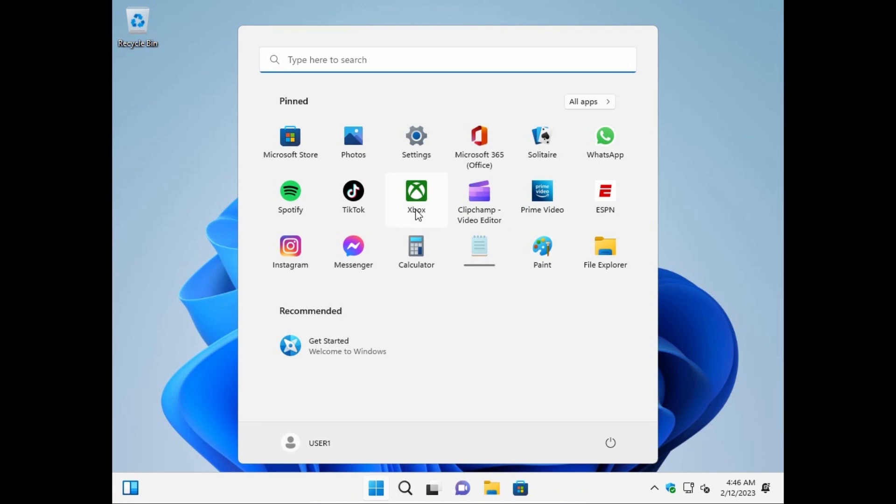
{"action": "mouse_move", "coordinate": [288, 83]}
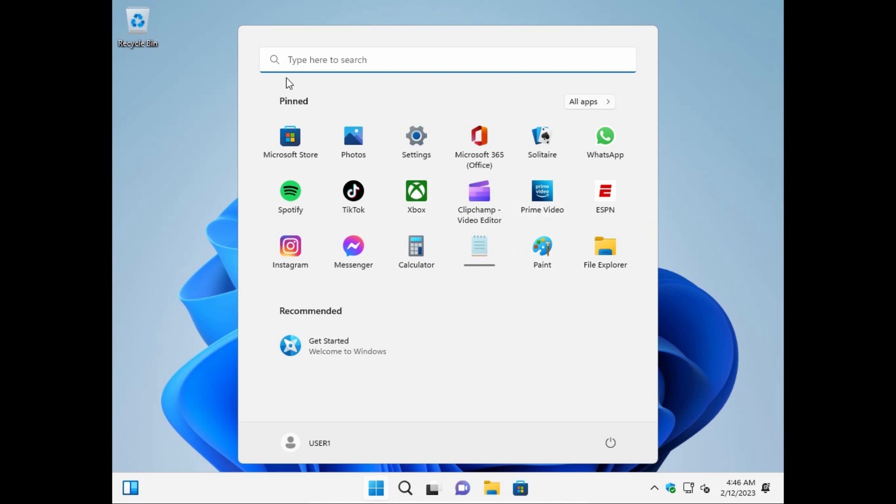
{"action": "mouse_move", "coordinate": [416, 143]}
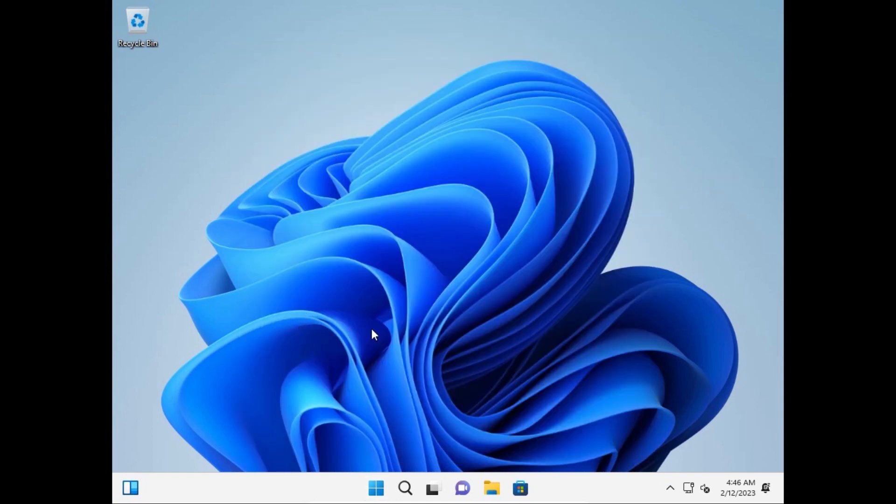
{"action": "mouse_move", "coordinate": [166, 140]}
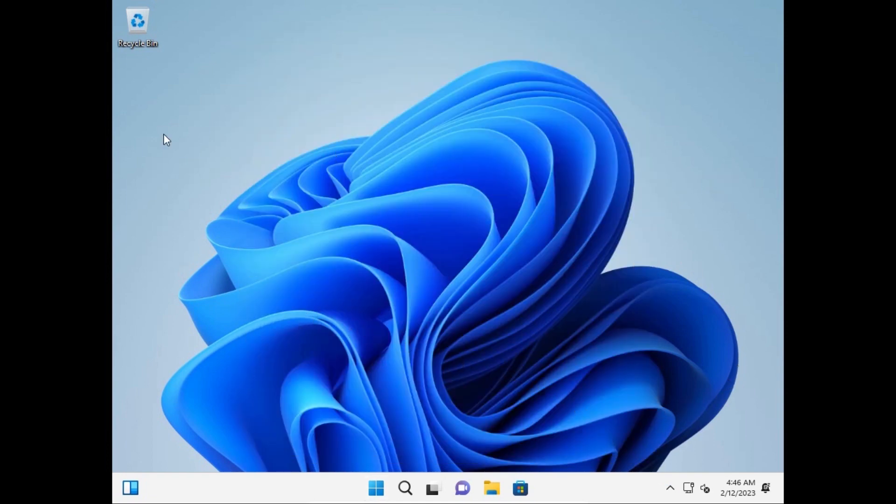
{"action": "mouse_move", "coordinate": [366, 256]}
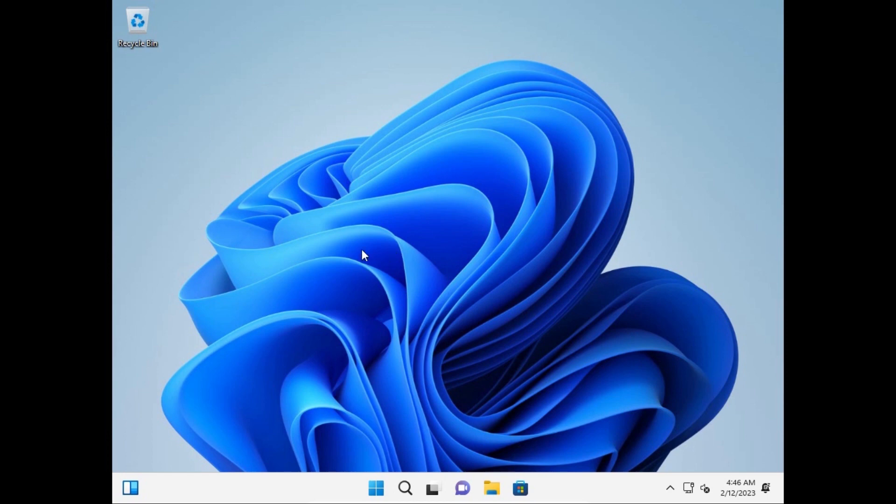
{"action": "left_click", "coordinate": [376, 487]}
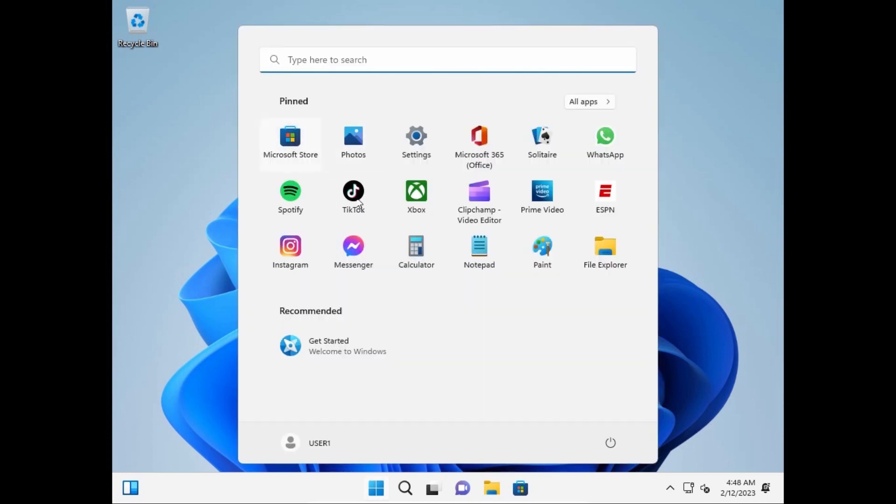
{"action": "mouse_move", "coordinate": [394, 416]}
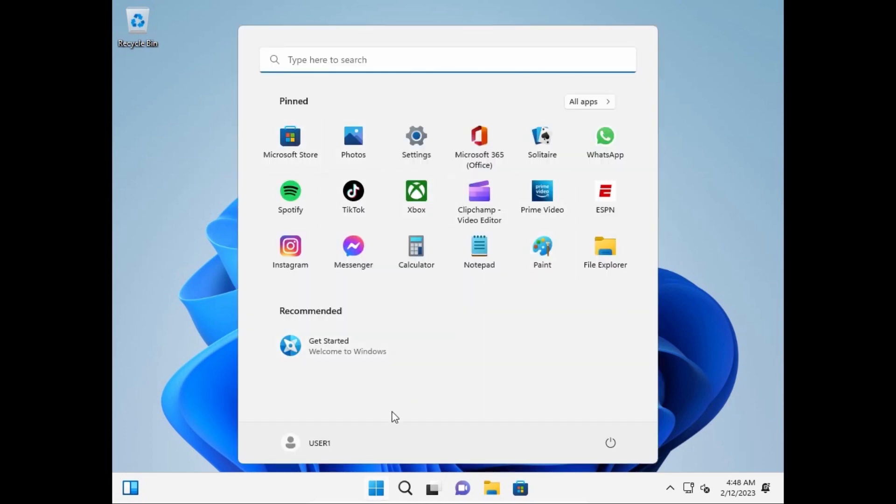
{"action": "mouse_move", "coordinate": [575, 495]}
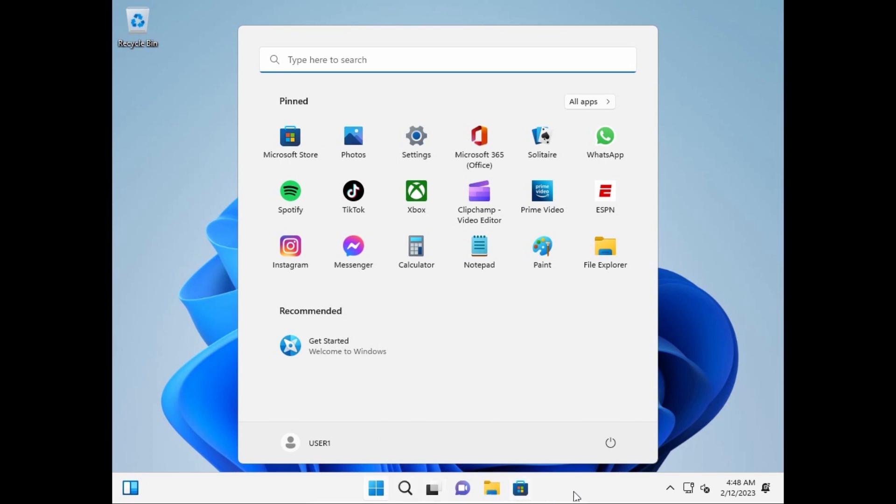
{"action": "mouse_move", "coordinate": [353, 142]}
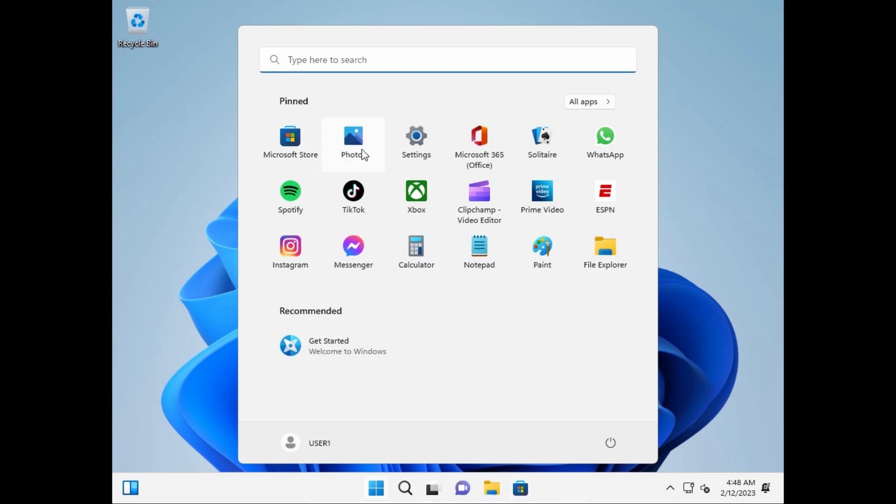
{"action": "mouse_move", "coordinate": [416, 142]}
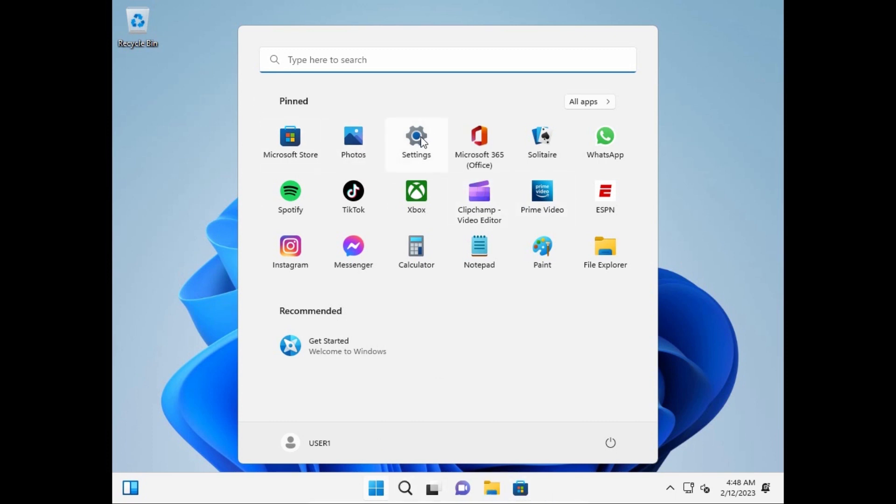
{"action": "mouse_move", "coordinate": [605, 251]}
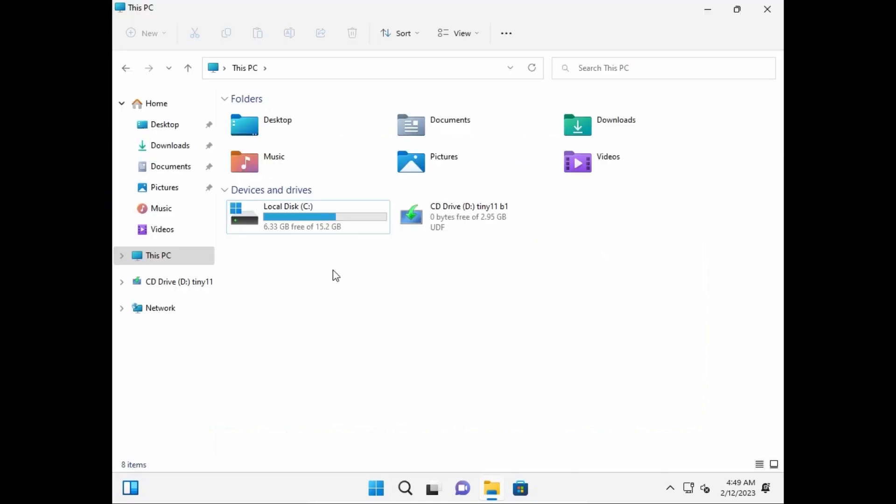
{"action": "mouse_move", "coordinate": [314, 217]}
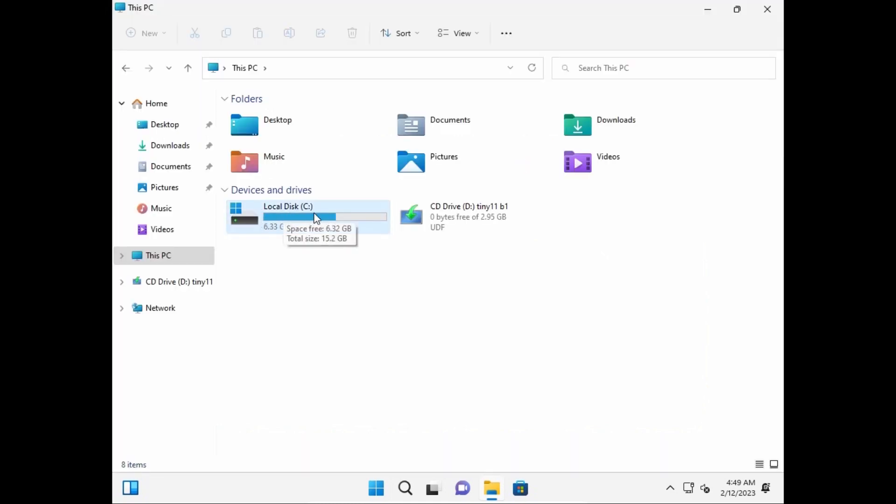
{"action": "mouse_move", "coordinate": [308, 225]}
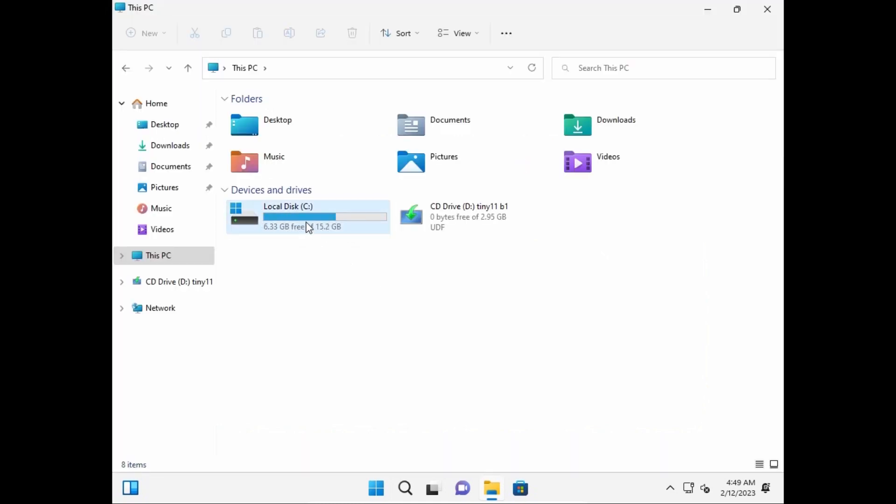
{"action": "mouse_move", "coordinate": [280, 220]}
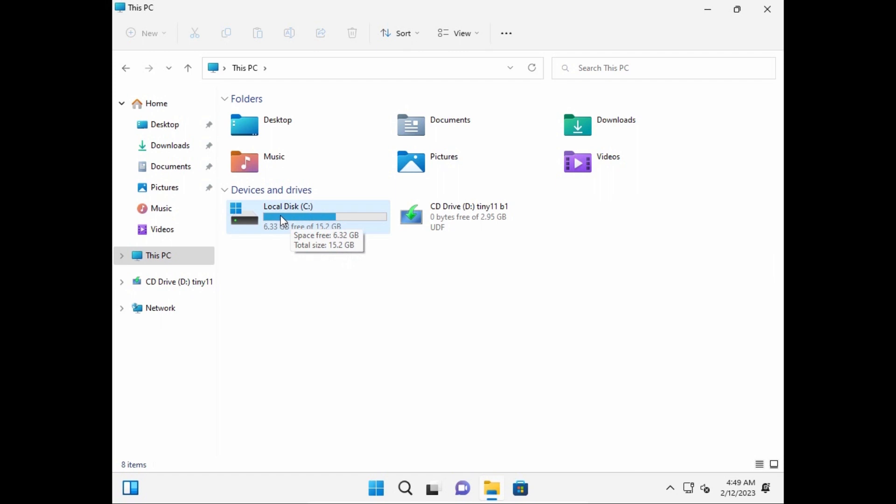
{"action": "mouse_move", "coordinate": [333, 221]}
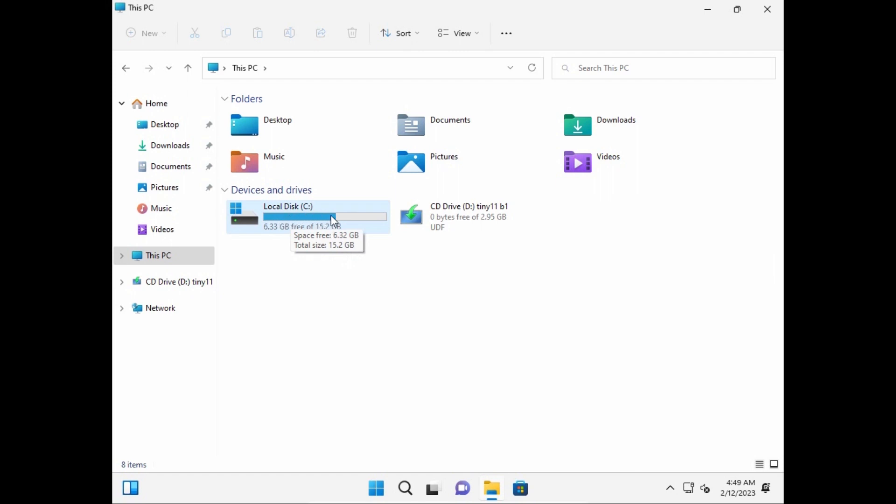
{"action": "mouse_move", "coordinate": [353, 222]}
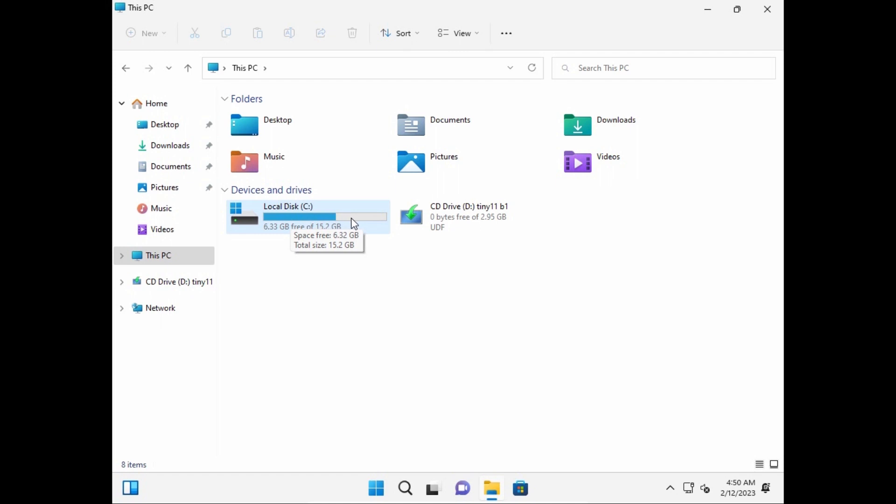
{"action": "mouse_move", "coordinate": [323, 229]}
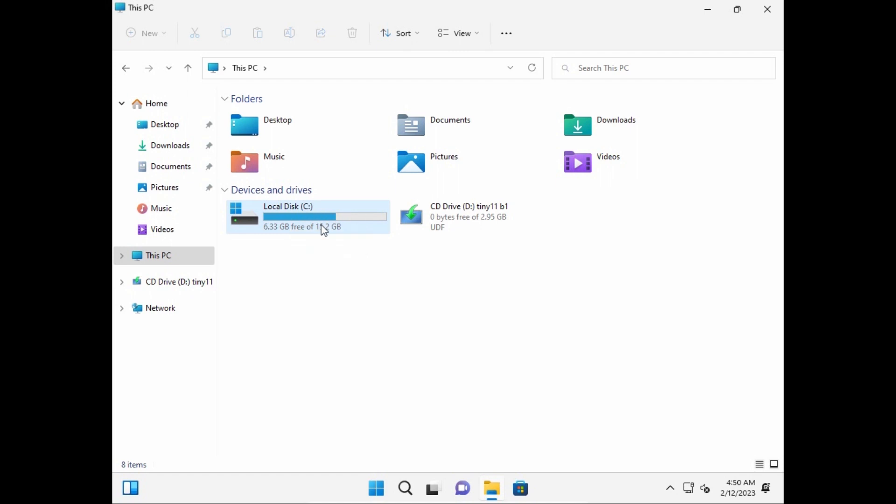
{"action": "mouse_move", "coordinate": [468, 222]}
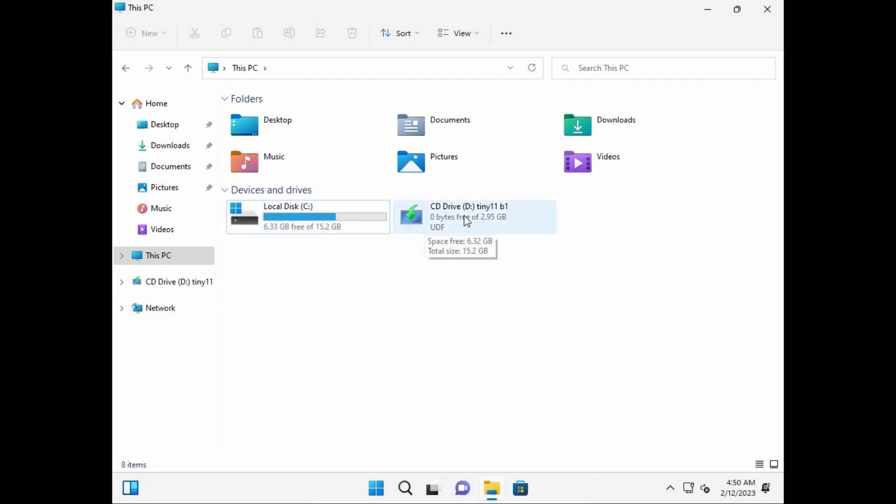
{"action": "mouse_move", "coordinate": [340, 235]}
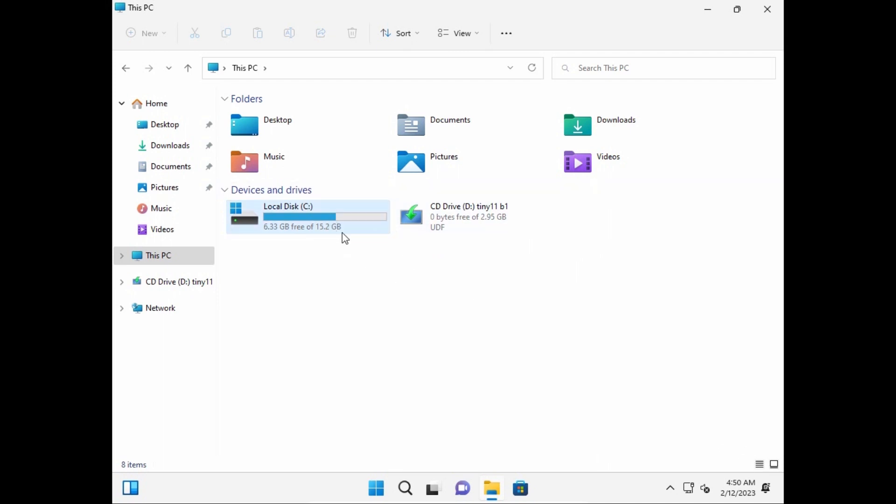
{"action": "mouse_move", "coordinate": [318, 214]}
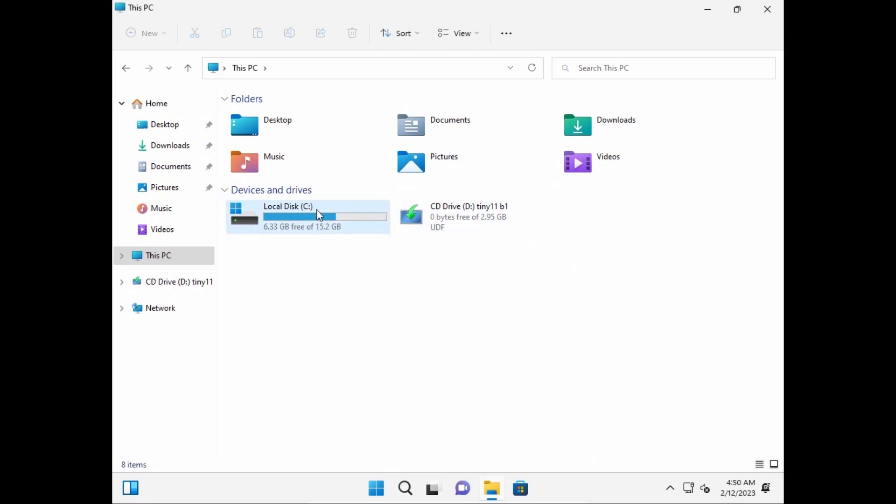
{"action": "mouse_move", "coordinate": [338, 228]}
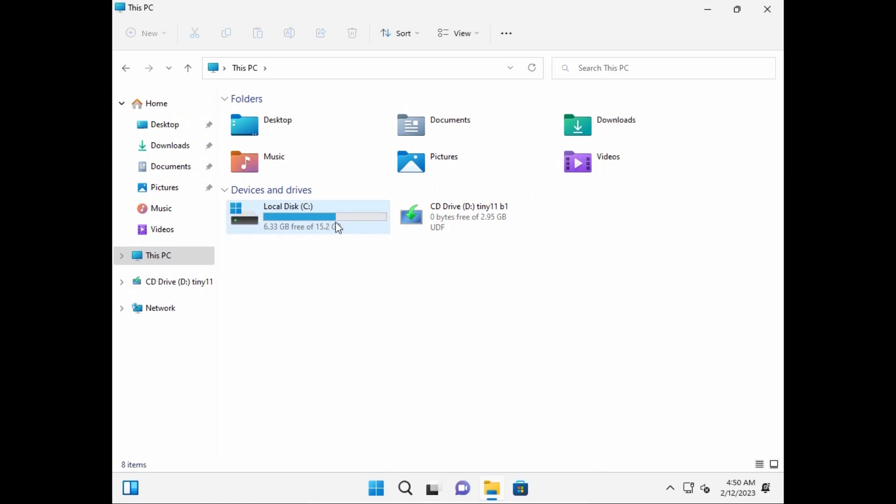
{"action": "mouse_move", "coordinate": [354, 235]}
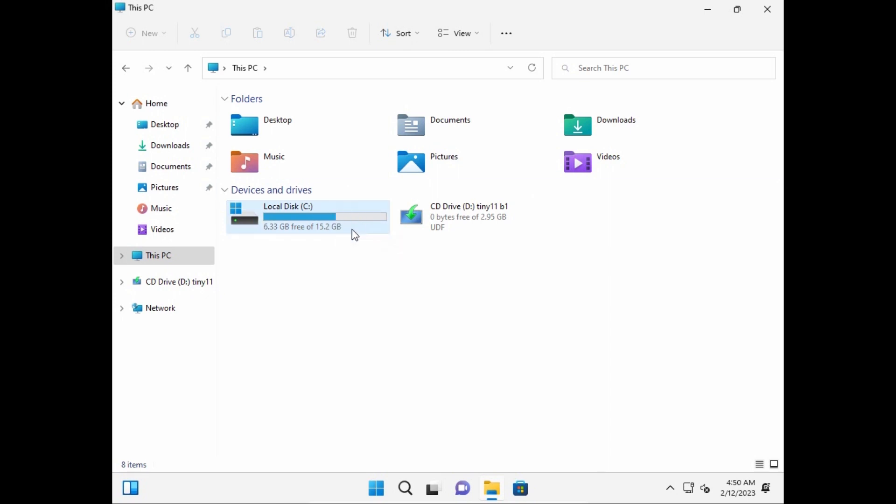
{"action": "mouse_move", "coordinate": [328, 219]}
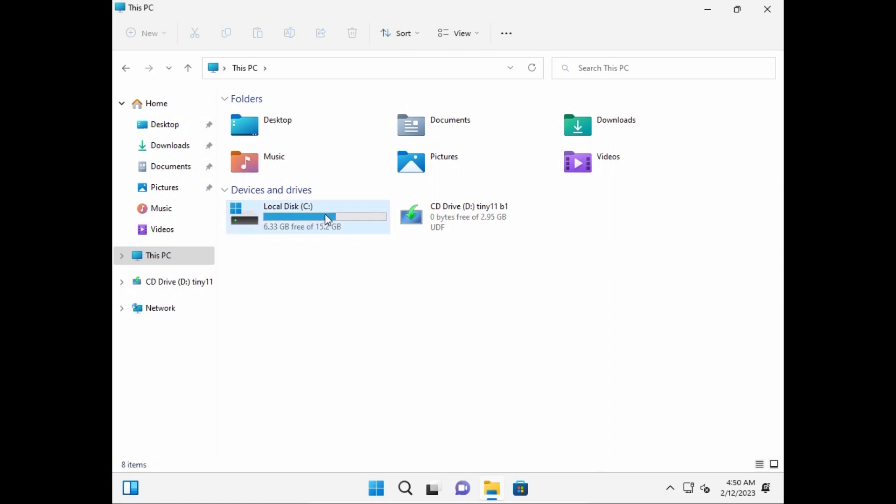
{"action": "mouse_move", "coordinate": [326, 219]}
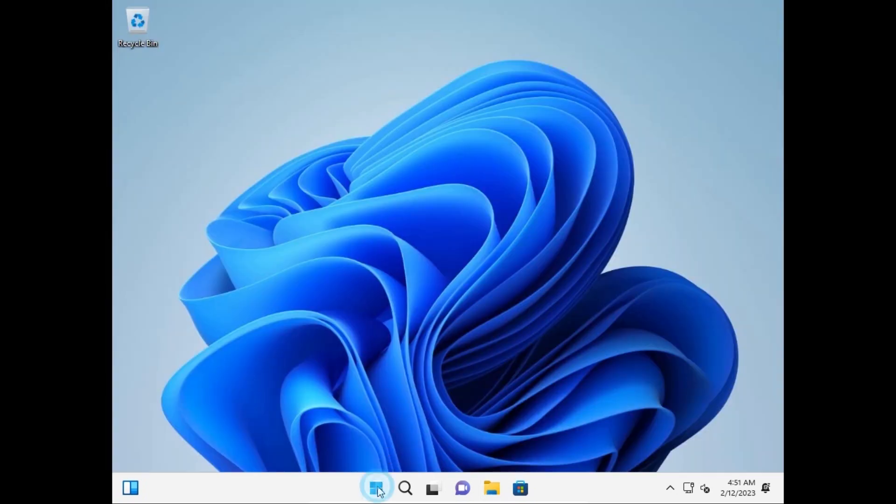
Step: From Start, reach Settings > Windows Update and check for updates so six updates begin downloading
{"action": "left_click", "coordinate": [376, 487]}
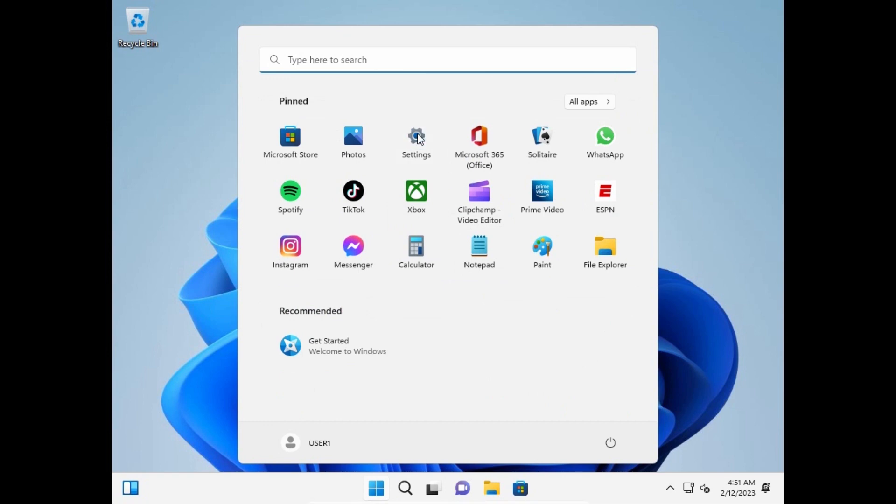
{"action": "left_click", "coordinate": [416, 141]}
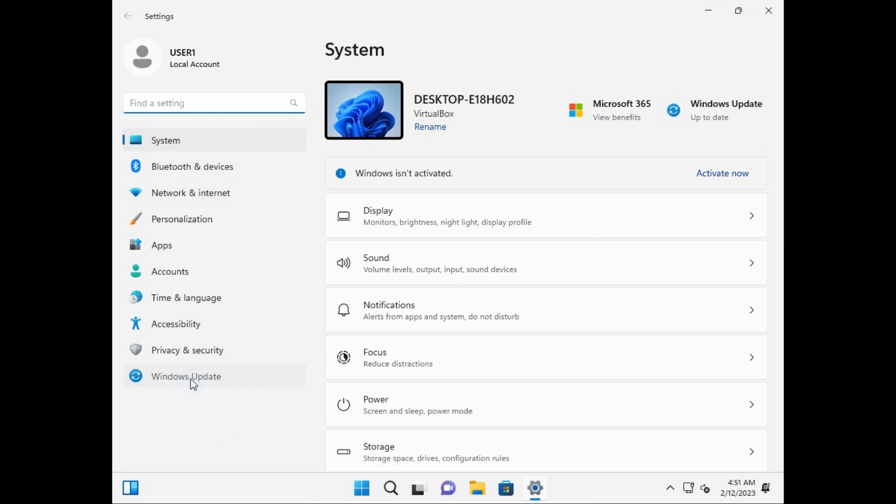
{"action": "left_click", "coordinate": [186, 376]}
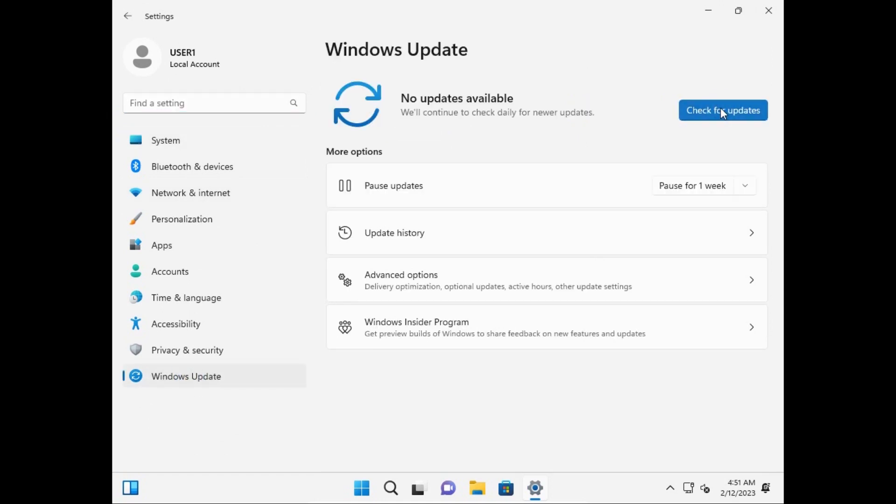
{"action": "left_click", "coordinate": [723, 110]}
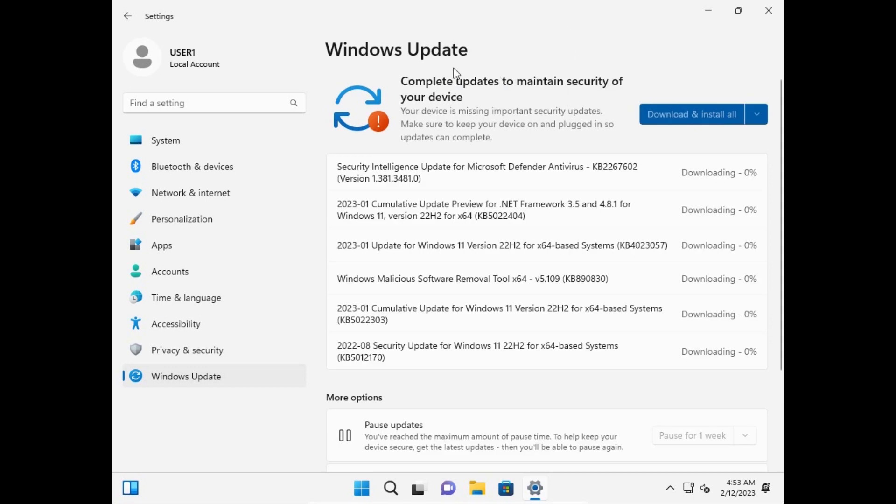
{"action": "mouse_move", "coordinate": [472, 125]}
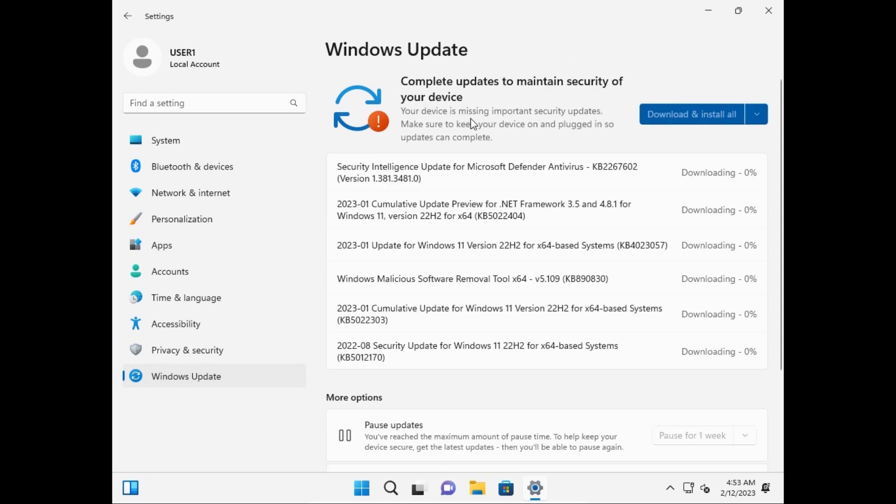
{"action": "mouse_move", "coordinate": [457, 107]}
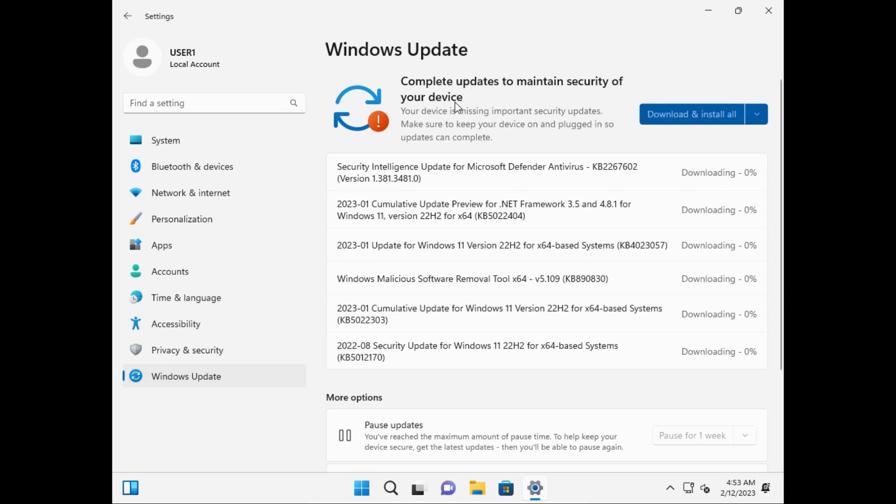
{"action": "mouse_move", "coordinate": [446, 124]}
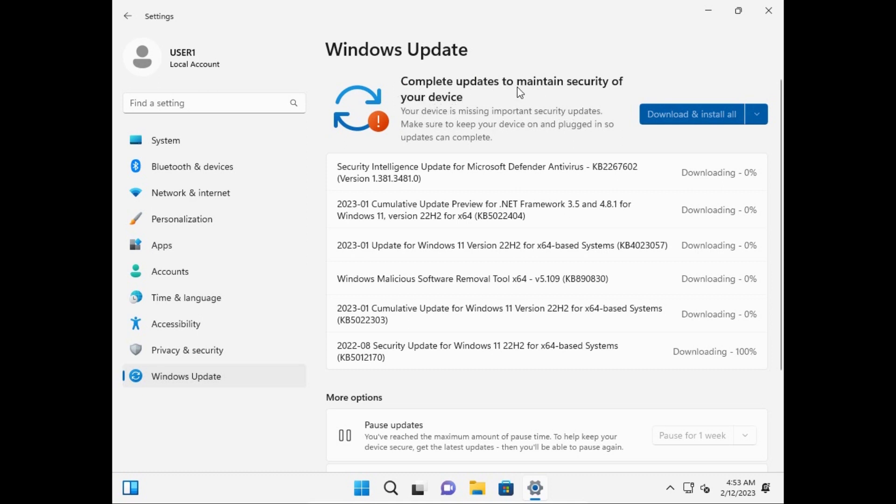
Step: On System > About, highlight the i3-3110M processor, 2.00 GB RAM and Windows 11 Pro edition
{"action": "left_click", "coordinate": [165, 140]}
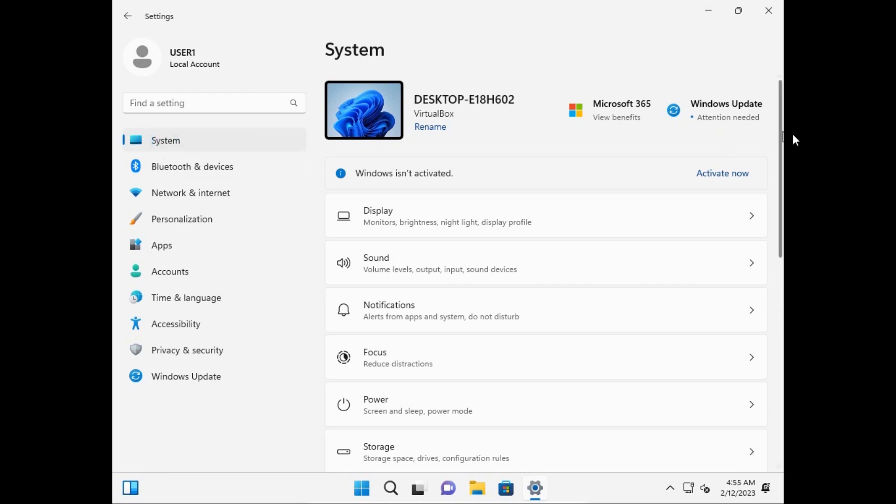
{"action": "scroll", "scroll_direction": "down", "scroll_amount": 3}
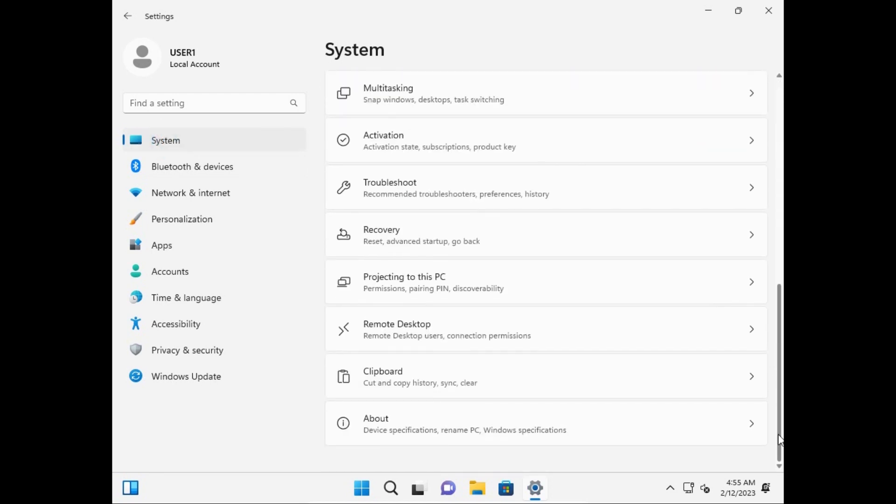
{"action": "mouse_move", "coordinate": [491, 454]}
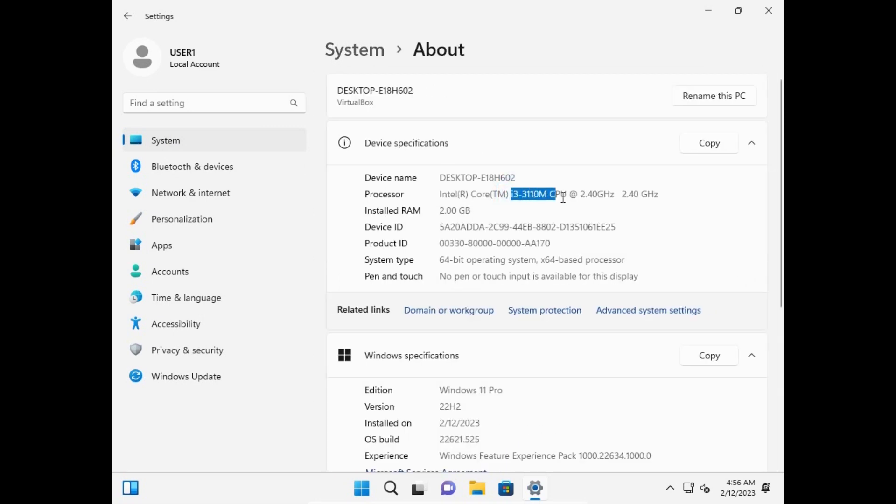
{"action": "left_click_drag", "start_coordinate": [514, 194], "coordinate": [577, 194]}
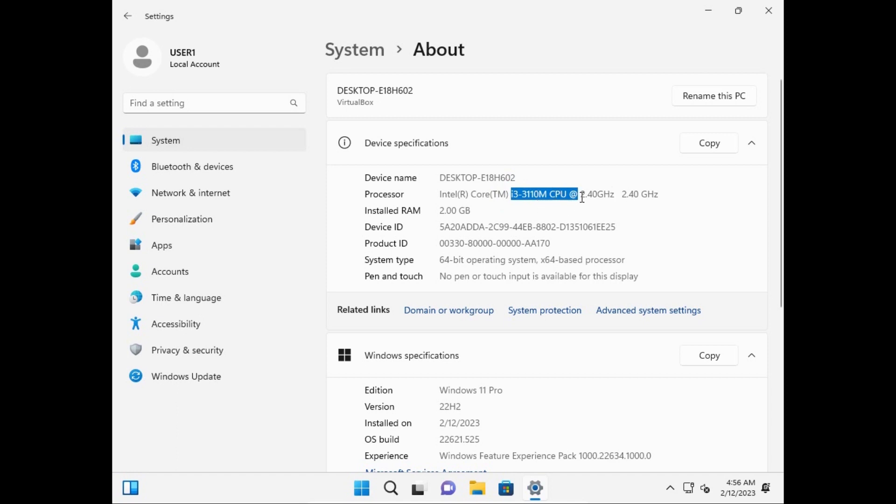
{"action": "mouse_move", "coordinate": [437, 213]}
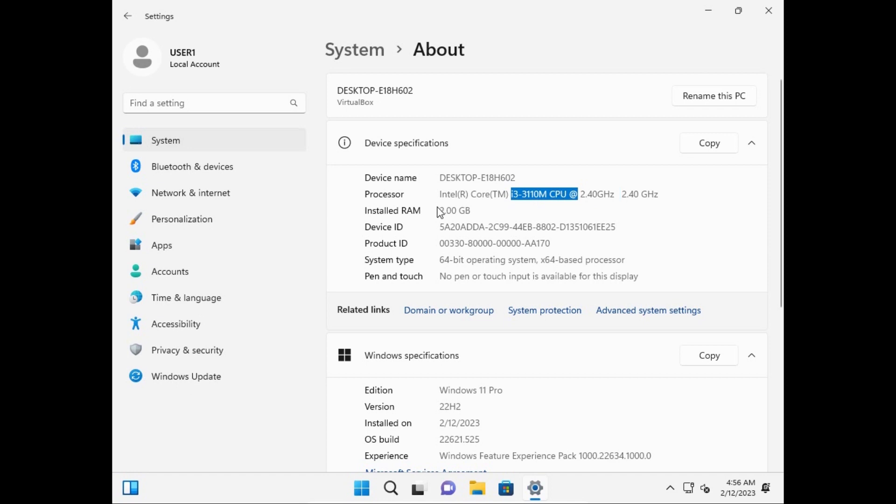
{"action": "double_click", "coordinate": [454, 210]}
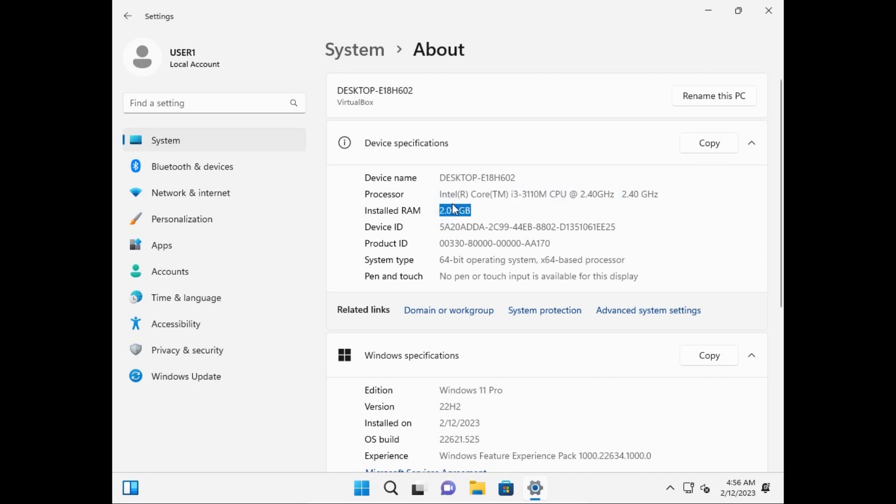
{"action": "scroll", "scroll_direction": "down", "scroll_amount": 3}
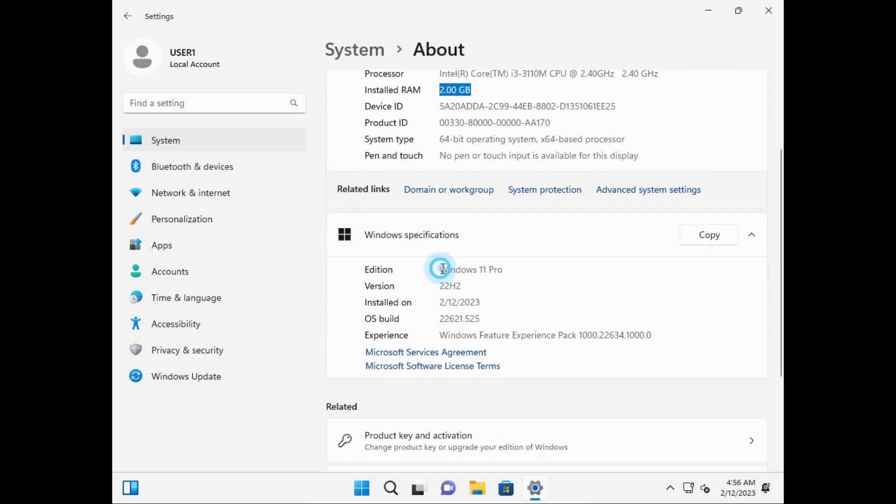
{"action": "double_click", "coordinate": [470, 268]}
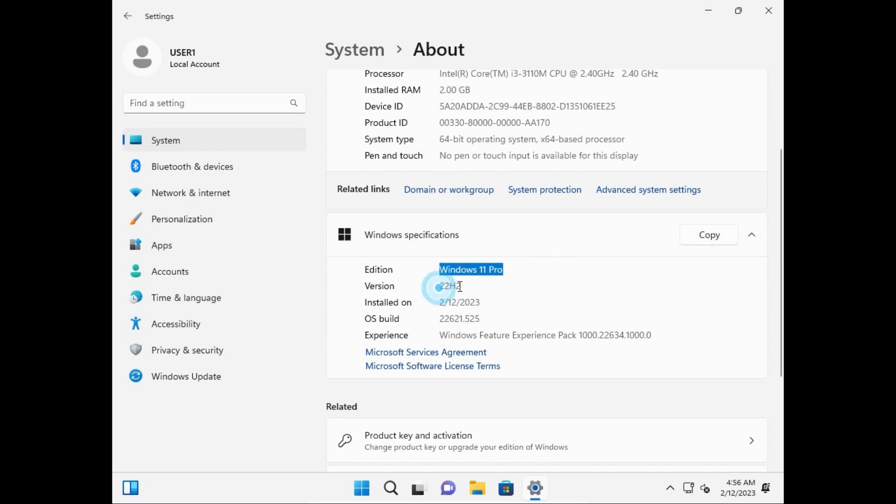
{"action": "scroll", "scroll_direction": "down", "scroll_amount": 3}
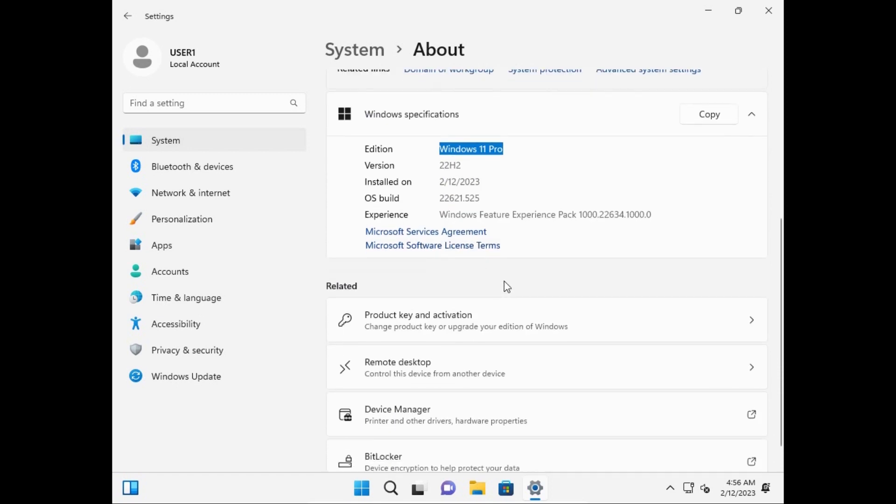
Step: Show Product key and activation: Windows 11 Pro not active, no product key found
{"action": "left_click", "coordinate": [418, 320]}
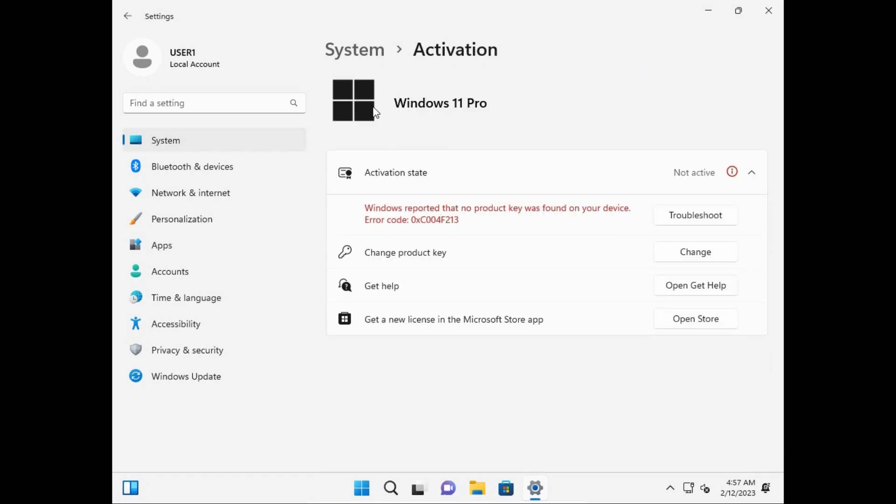
{"action": "mouse_move", "coordinate": [387, 89]}
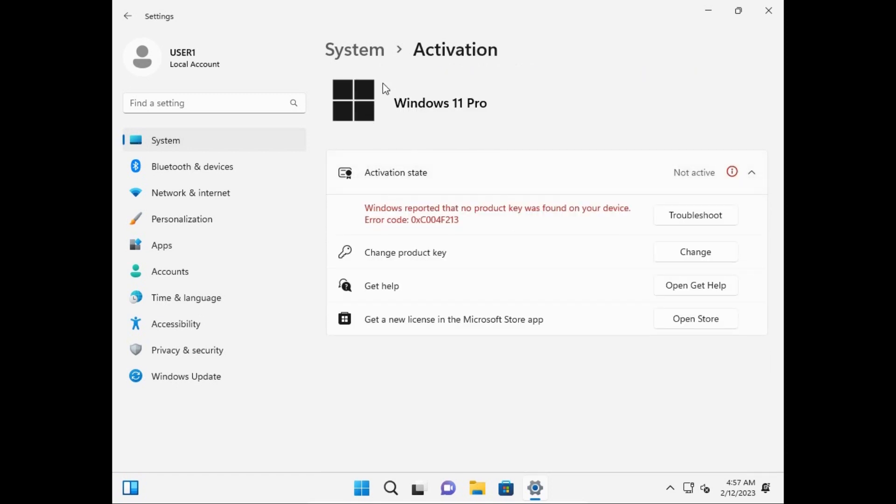
{"action": "mouse_move", "coordinate": [440, 119]}
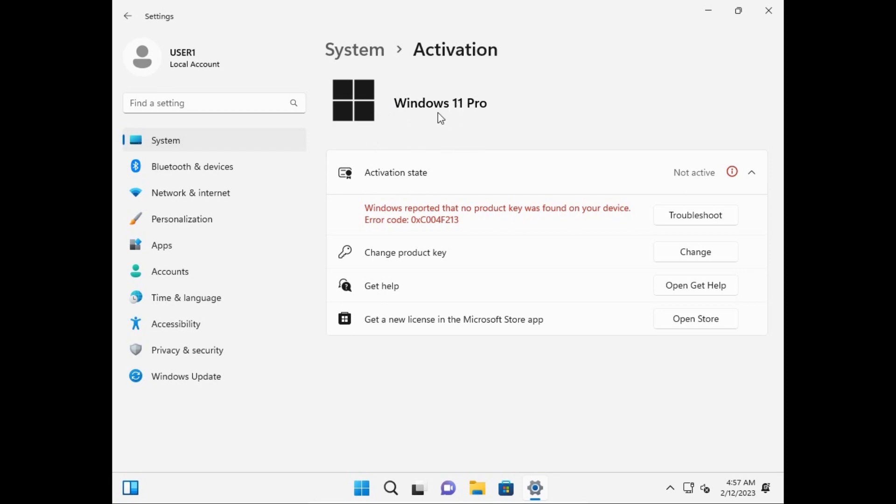
{"action": "mouse_move", "coordinate": [768, 11]}
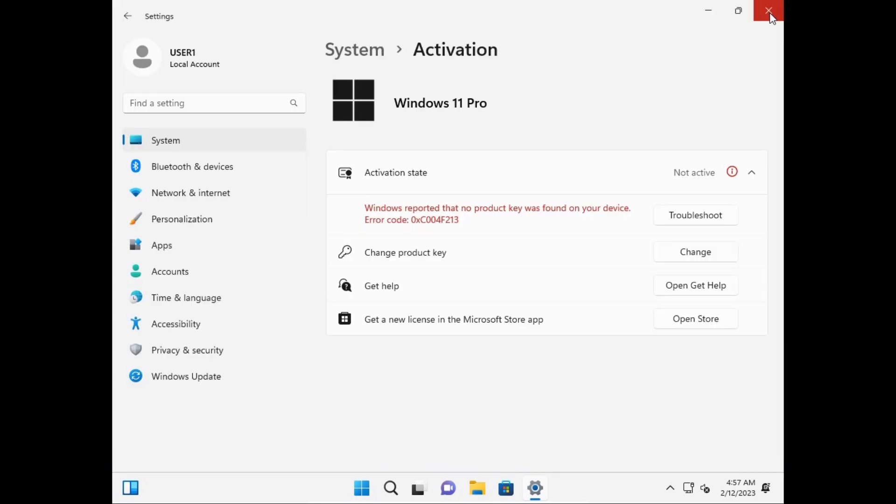
Step: Close Settings so the guest desktop and Start menu show again
{"action": "left_click", "coordinate": [375, 487]}
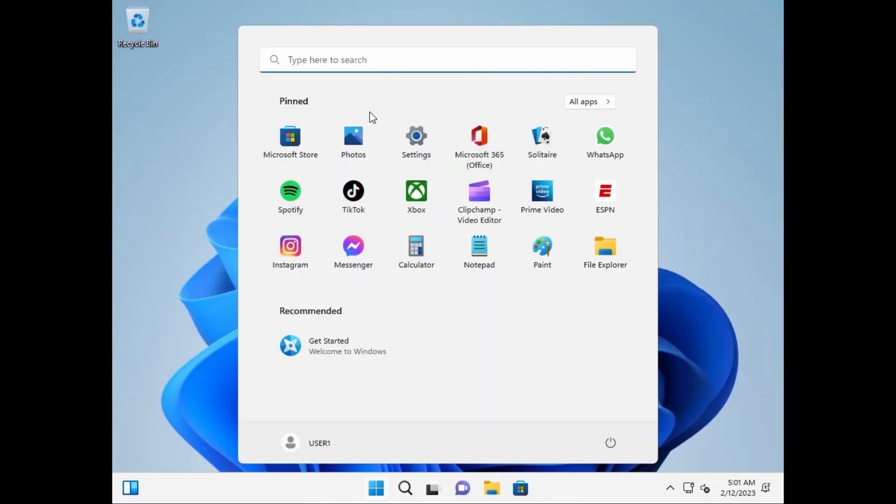
{"action": "mouse_move", "coordinate": [511, 352]}
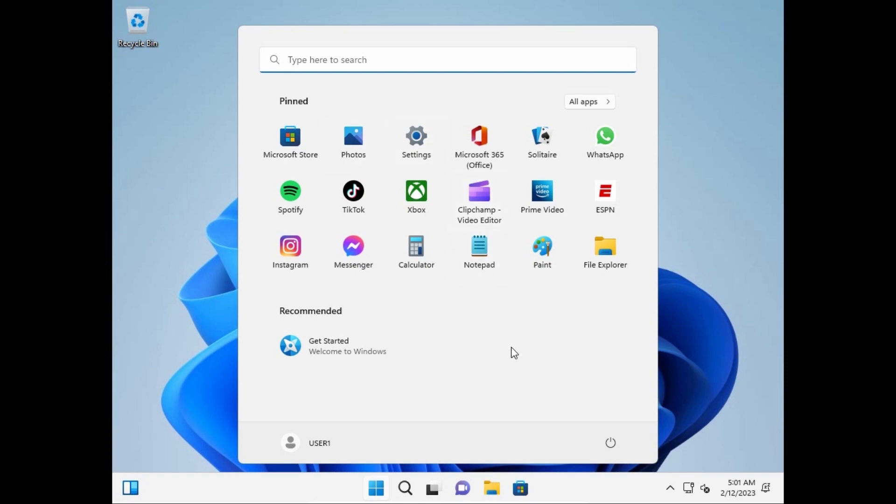
{"action": "mouse_move", "coordinate": [301, 293]}
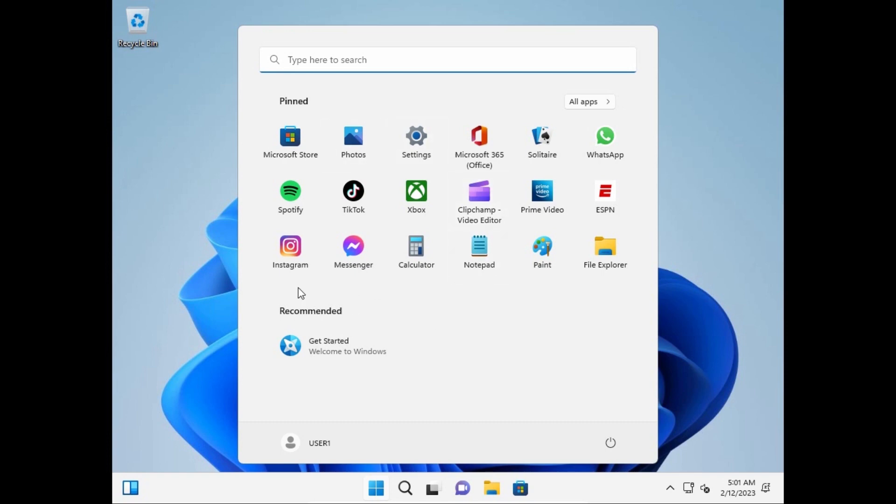
{"action": "mouse_move", "coordinate": [610, 295]}
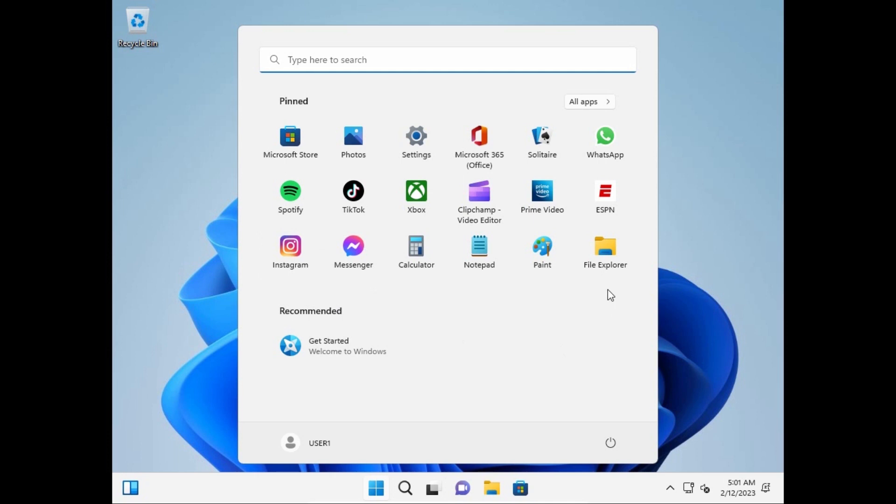
{"action": "mouse_move", "coordinate": [385, 197]}
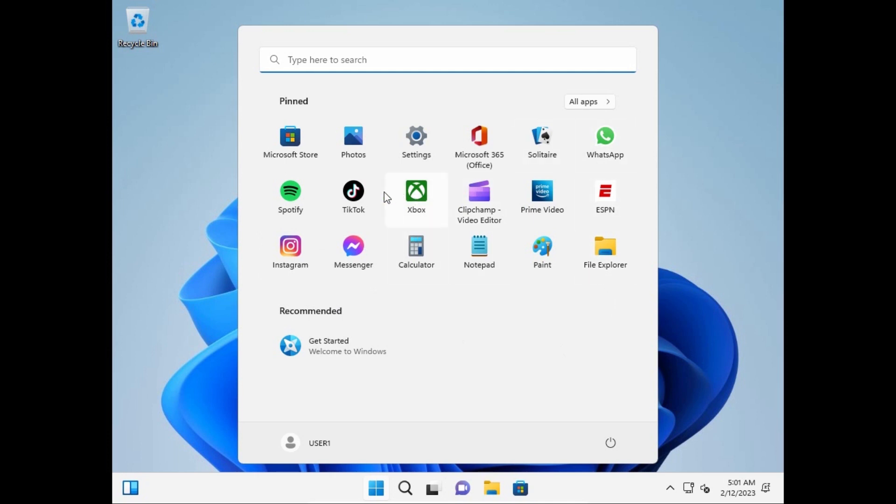
{"action": "mouse_move", "coordinate": [440, 141]}
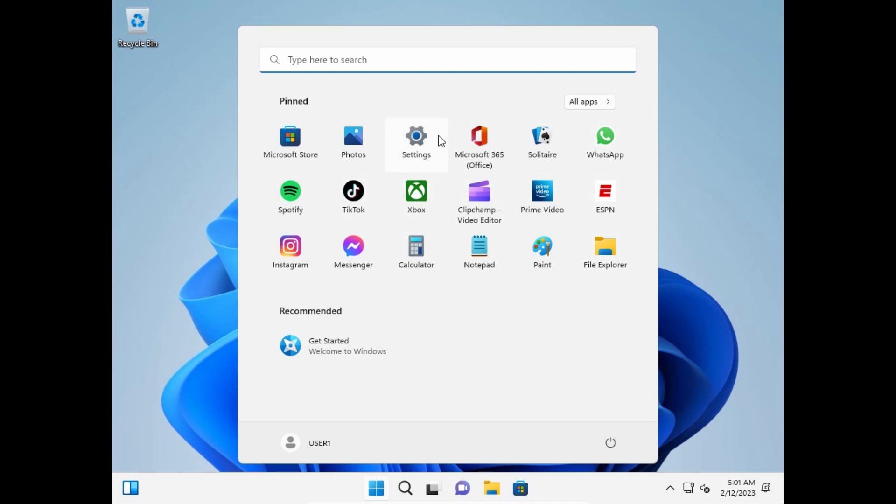
{"action": "mouse_move", "coordinate": [568, 205]}
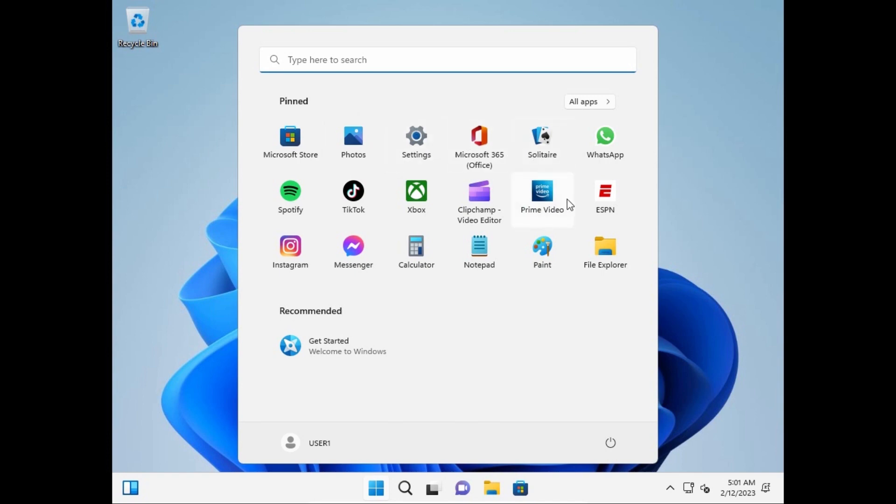
{"action": "mouse_move", "coordinate": [465, 230]}
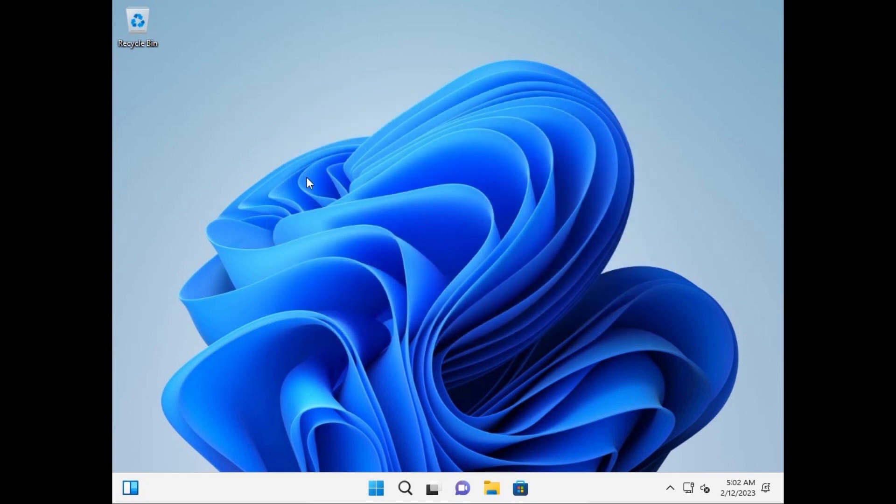
{"action": "mouse_move", "coordinate": [394, 294]}
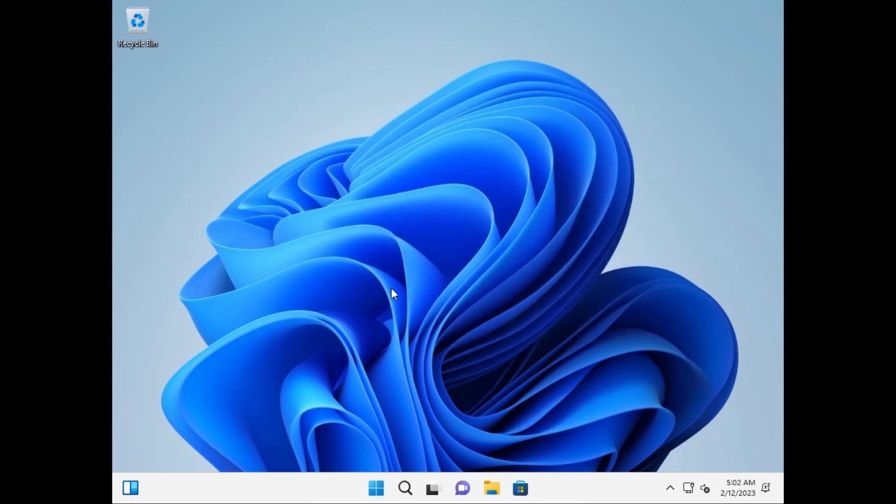
{"action": "mouse_move", "coordinate": [483, 418]}
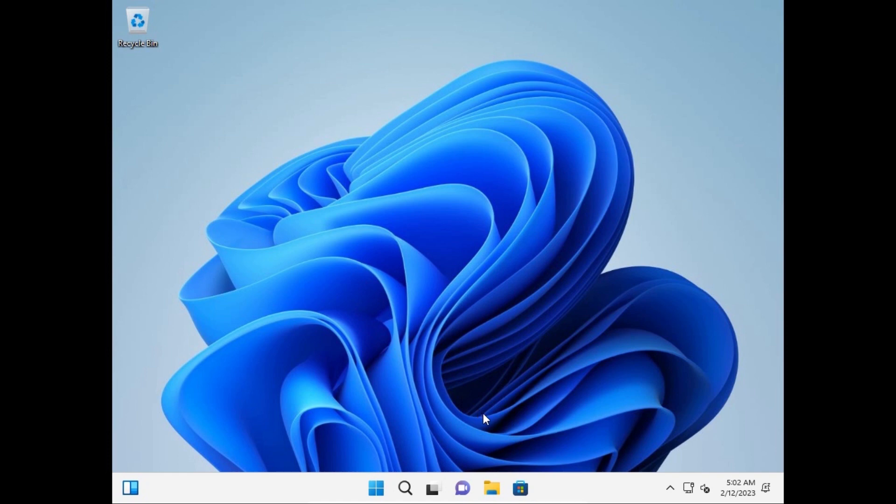
{"action": "mouse_move", "coordinate": [345, 147]}
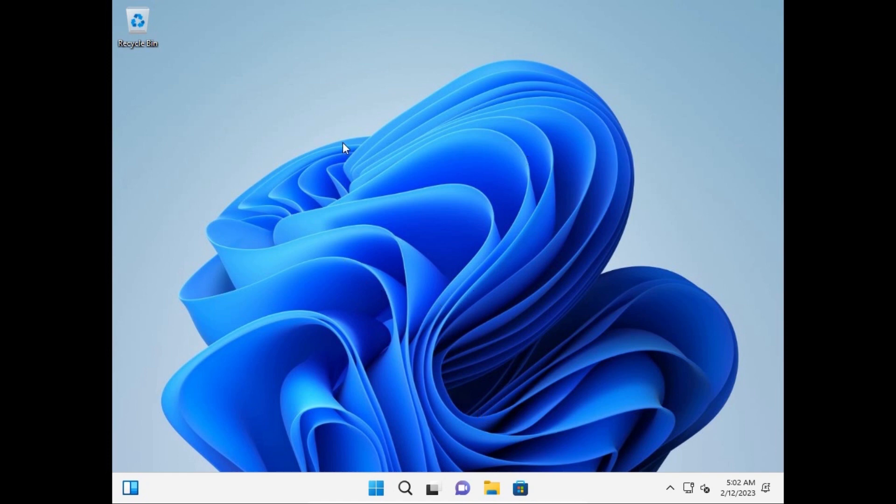
{"action": "mouse_move", "coordinate": [339, 215]}
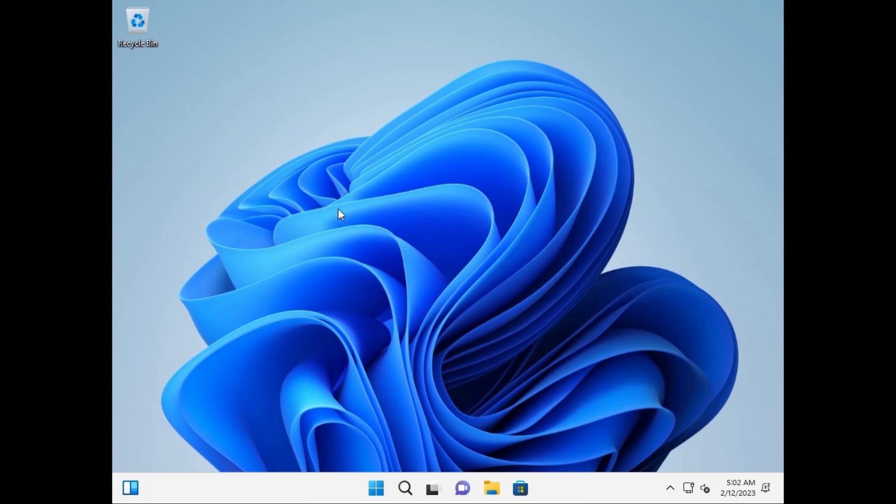
{"action": "mouse_move", "coordinate": [628, 369]}
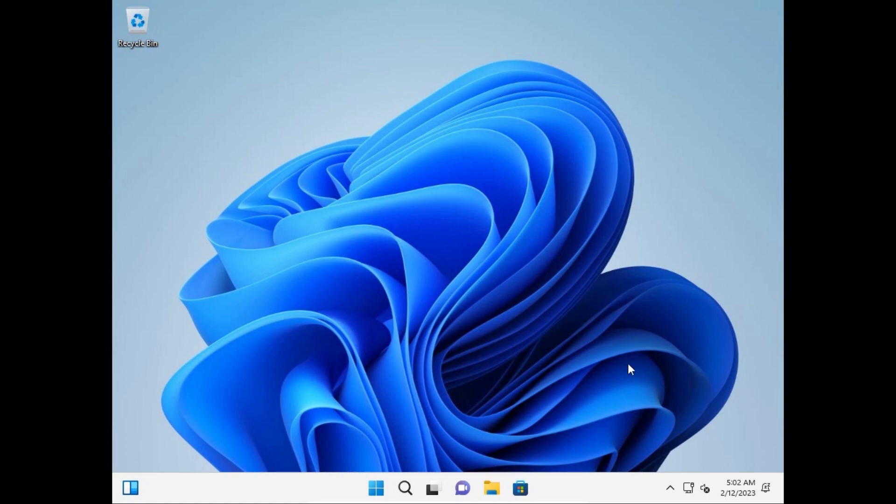